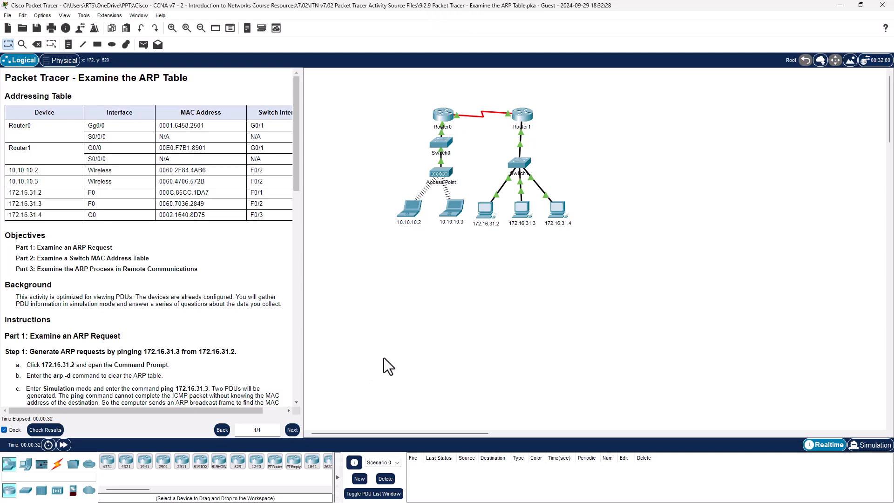
Step: Widen the activity instructions pane and scroll down through the instructions
left_click_drag(296, 316, 359, 316)
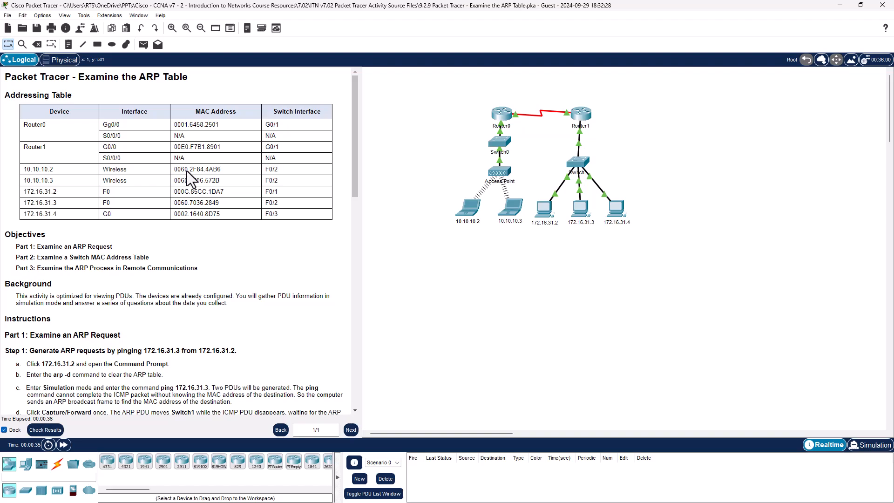
mouse_move(163, 214)
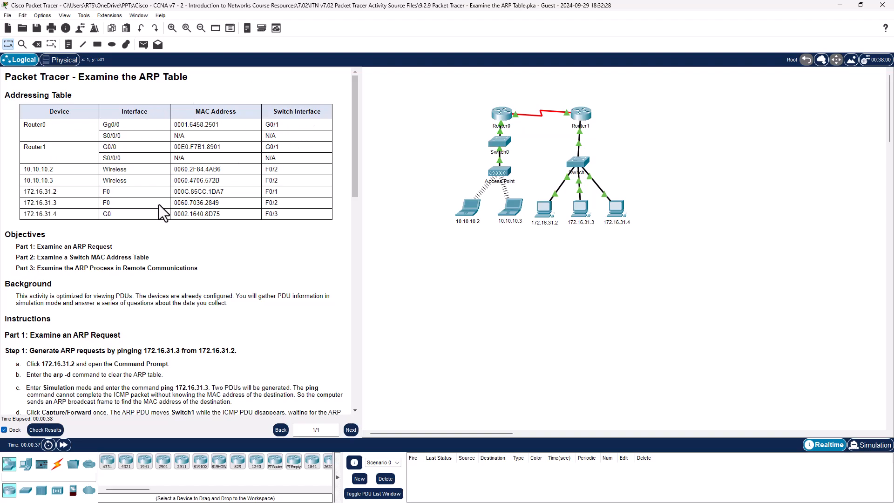
mouse_move(255, 165)
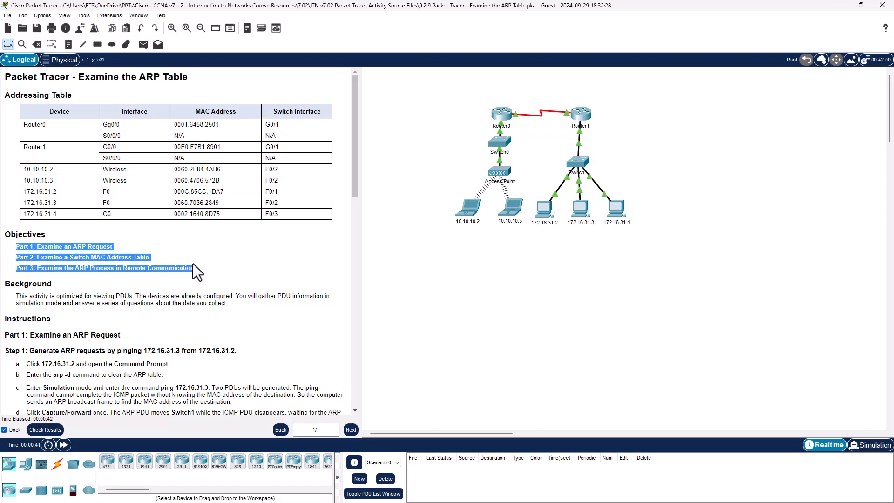
mouse_move(217, 260)
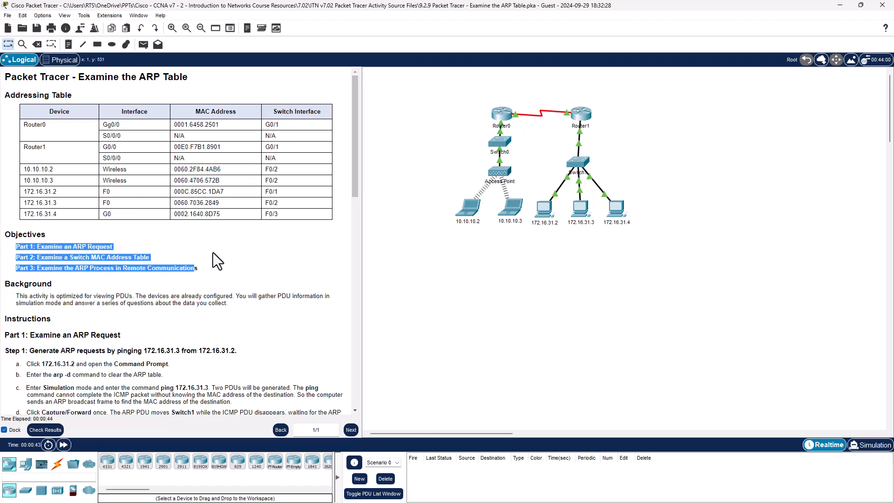
scroll("down", 3)
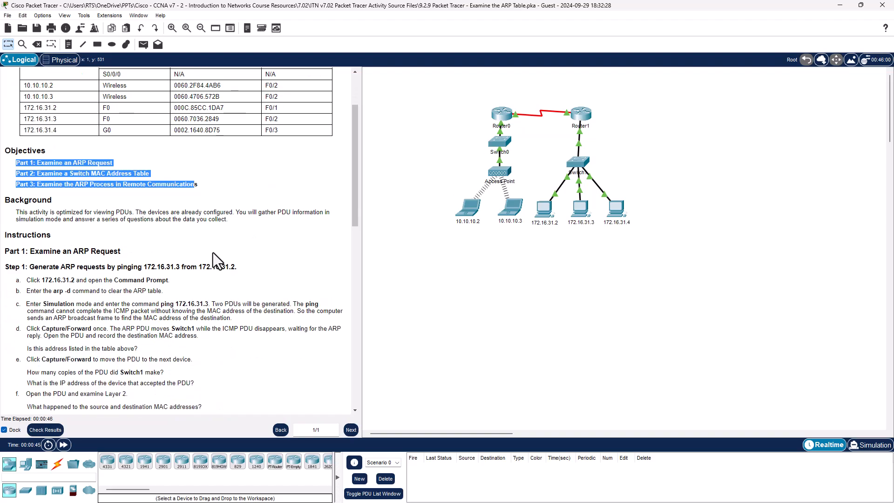
scroll("down", 3)
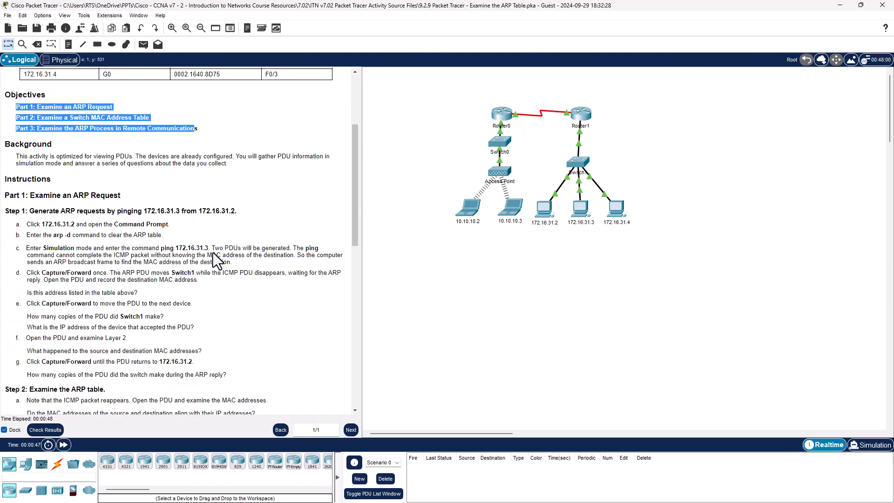
mouse_move(562, 348)
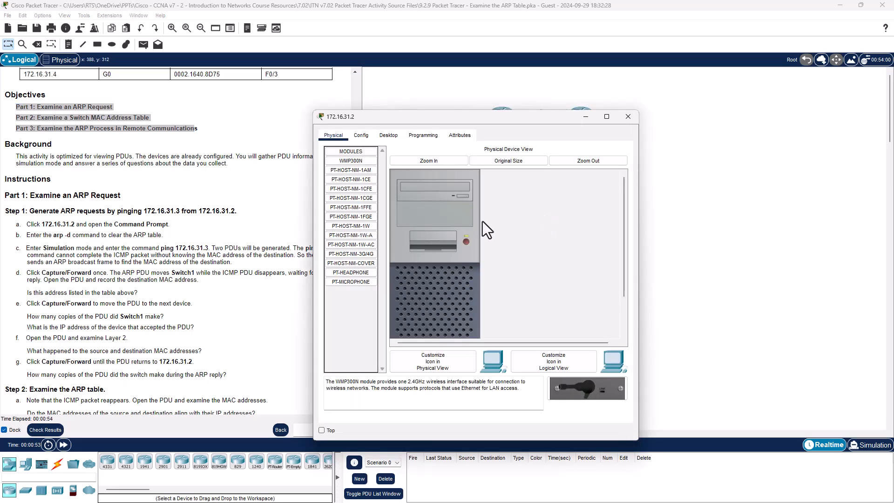
Step: Clear PC 172.16.31.2's ARP table with arp -d and close its window
left_click(388, 135)
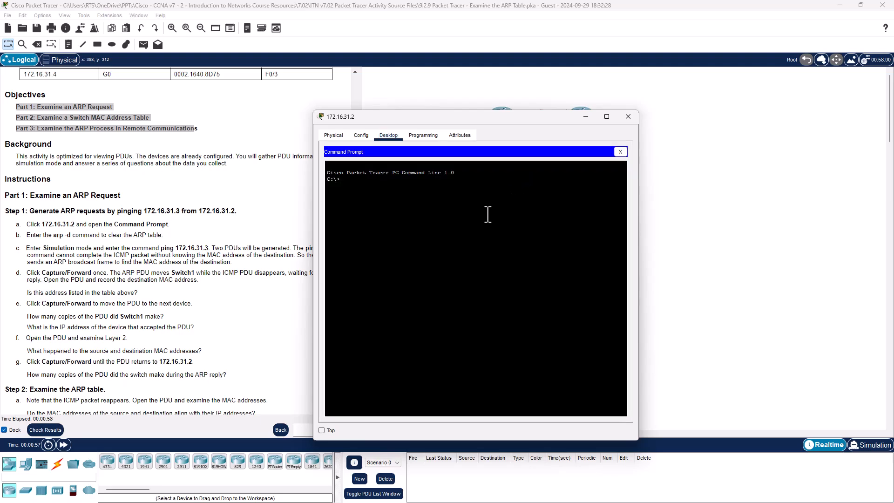
type("aro")
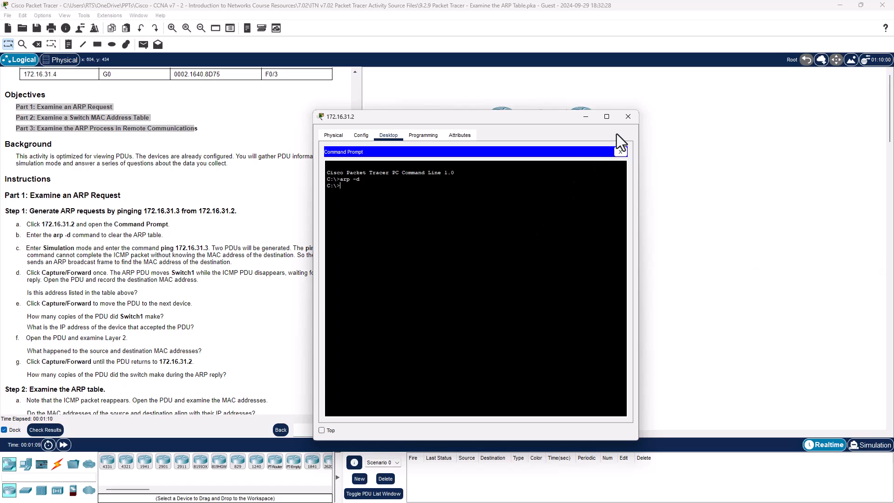
left_click(628, 116)
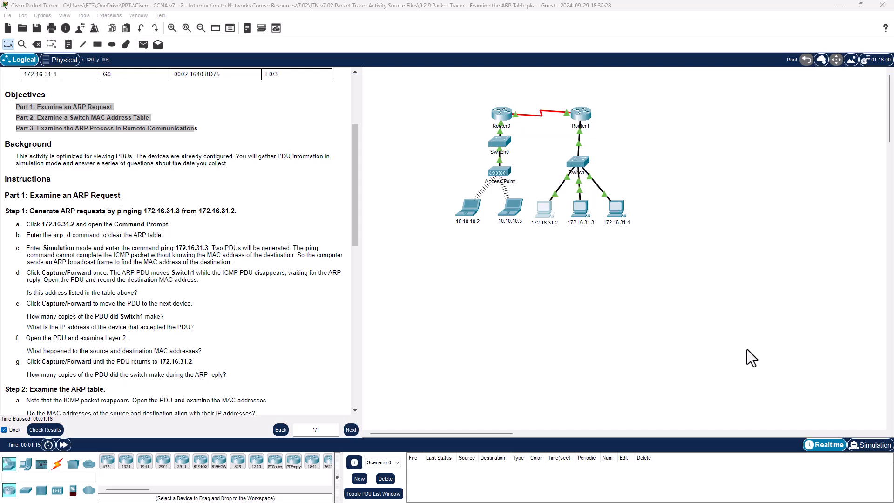
Step: In Simulation mode, ping 172.16.31.3 from PC 172.16.31.2, then close the PC window
left_click(869, 445)
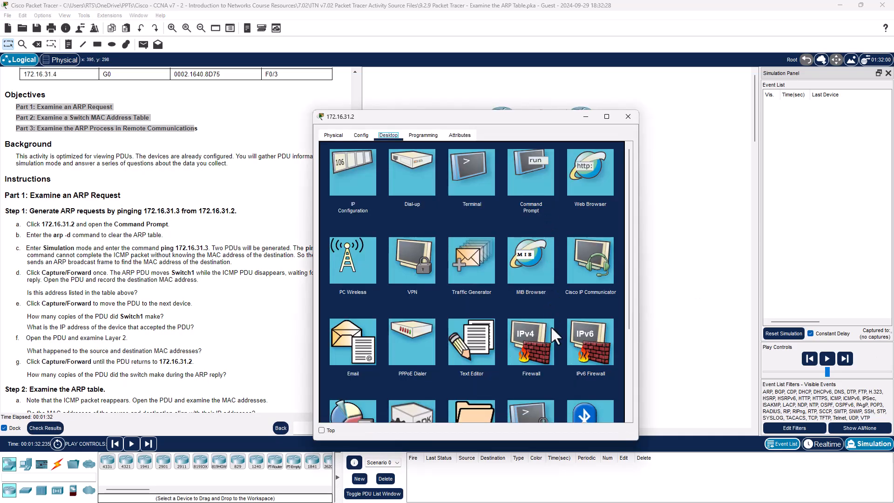
left_click(471, 171)
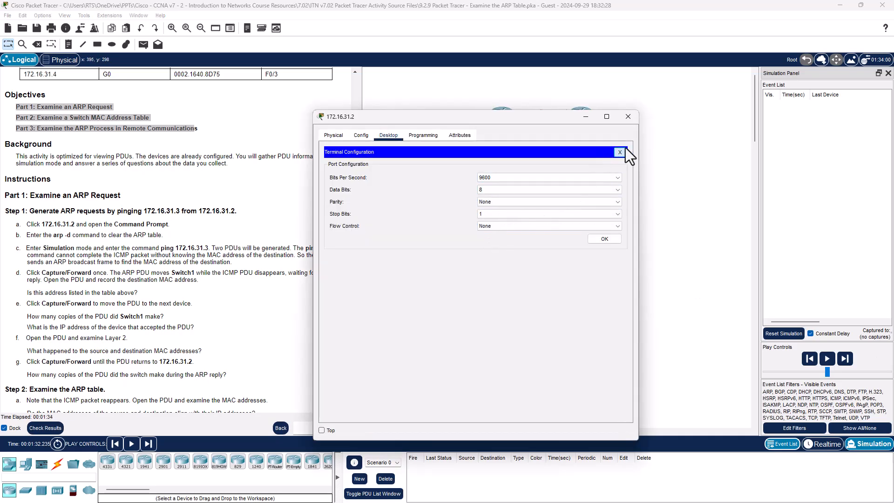
left_click(620, 152)
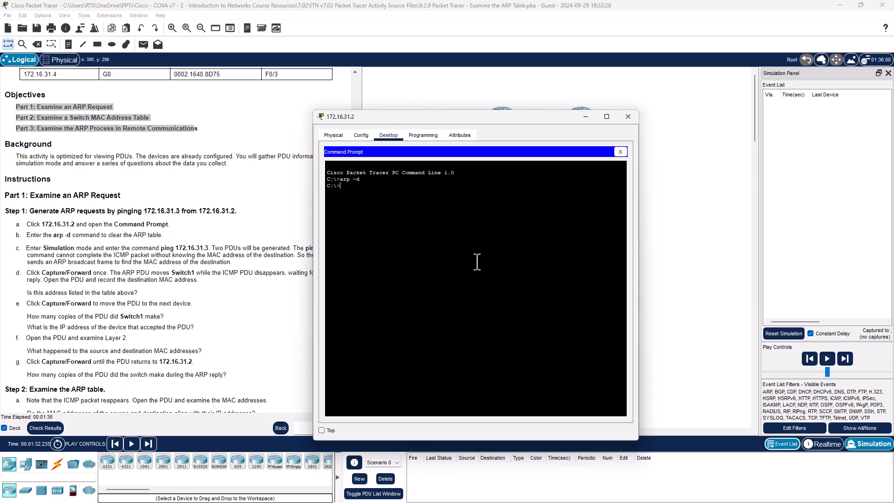
type("ping")
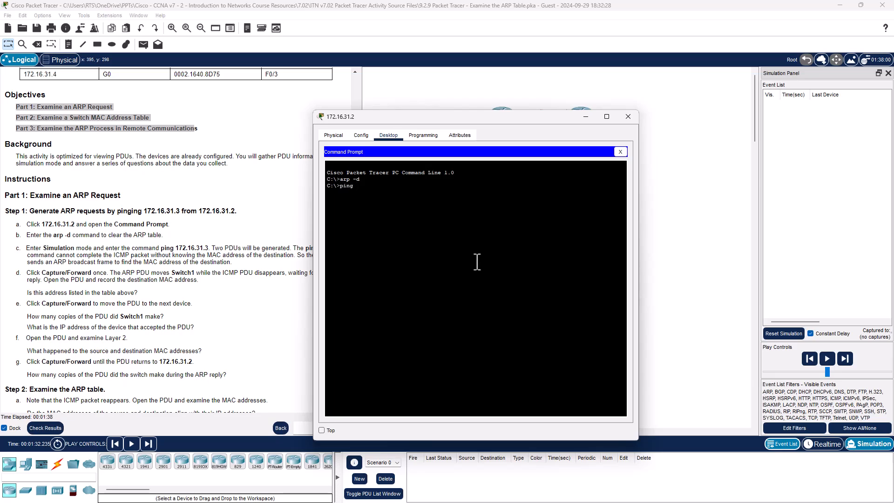
type("172.31.3")
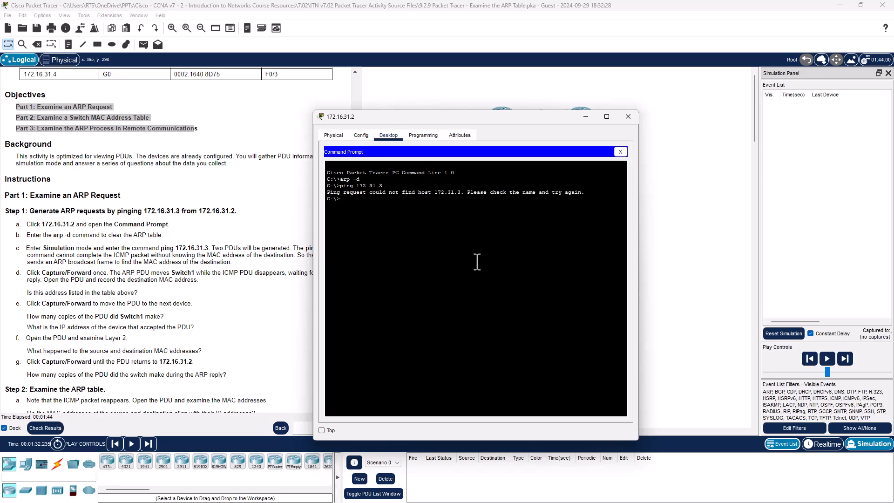
type("ping 172.31.31.3")
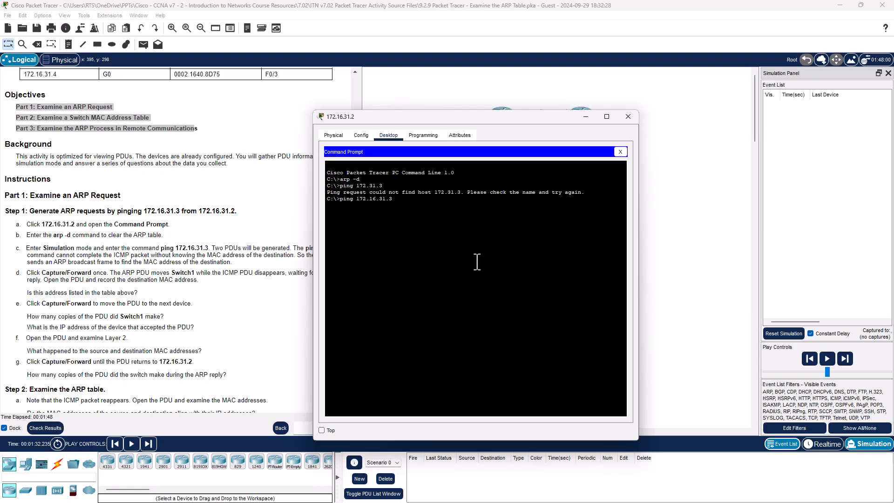
left_click(809, 358)
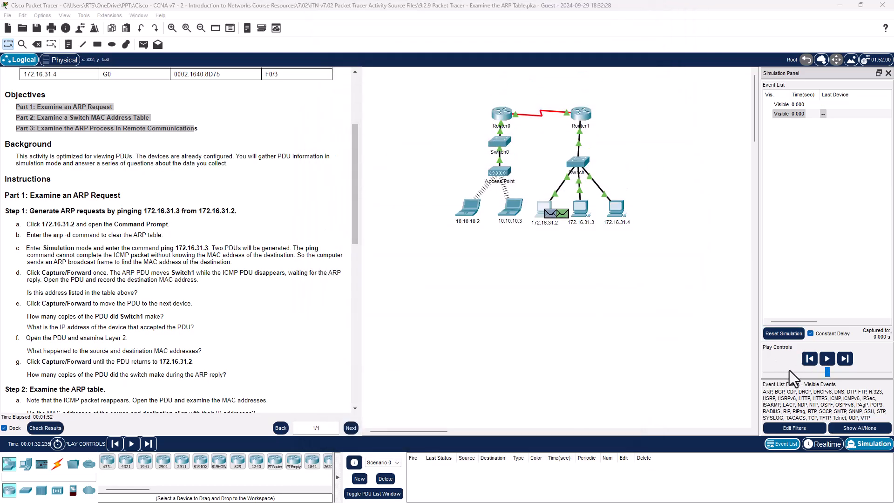
Step: Advance the ping simulation event by event to about 3.03 s
left_click(827, 358)
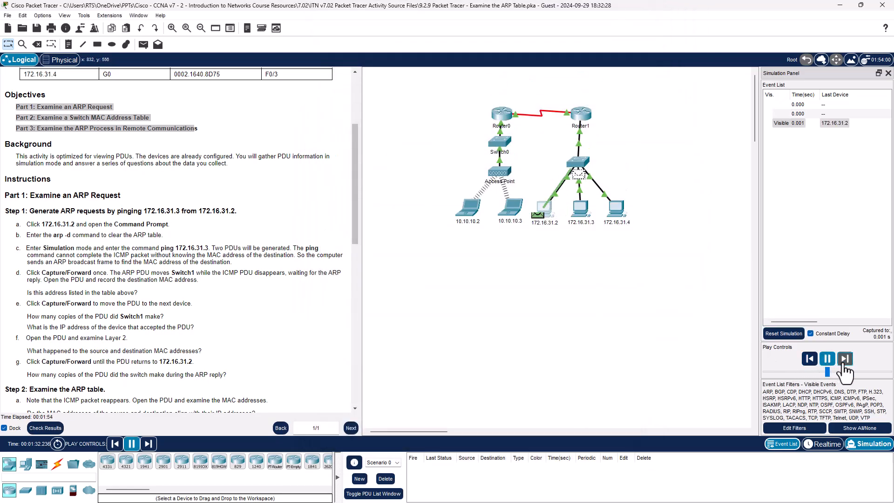
left_click(844, 358)
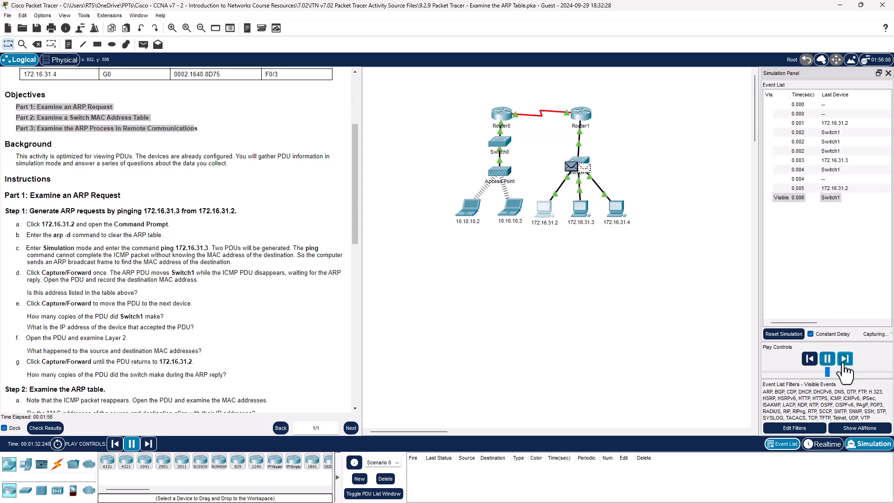
left_click(846, 359)
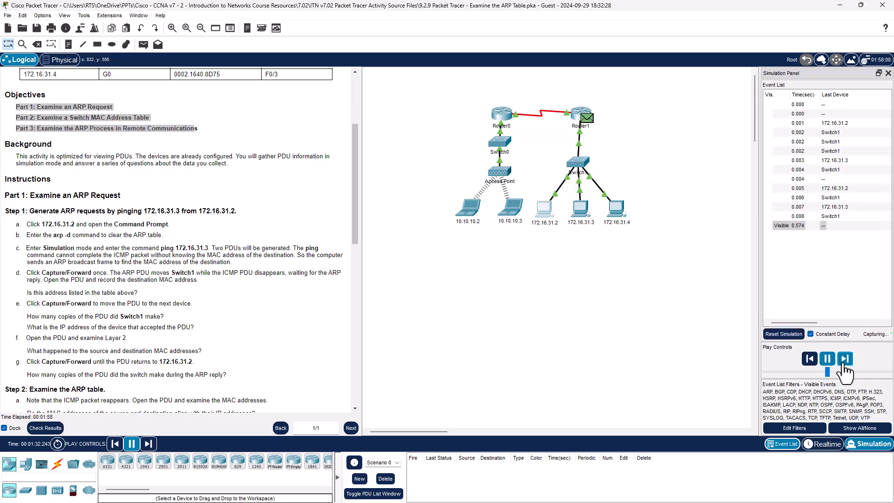
left_click(845, 359)
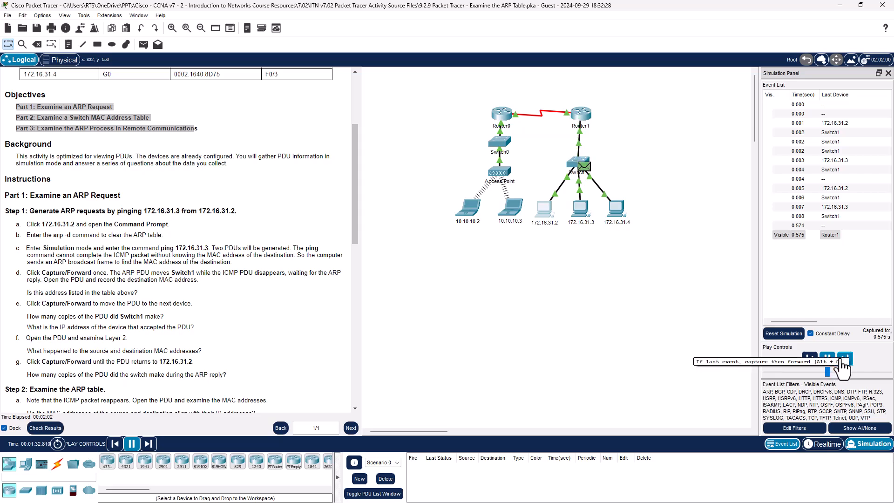
left_click(846, 359)
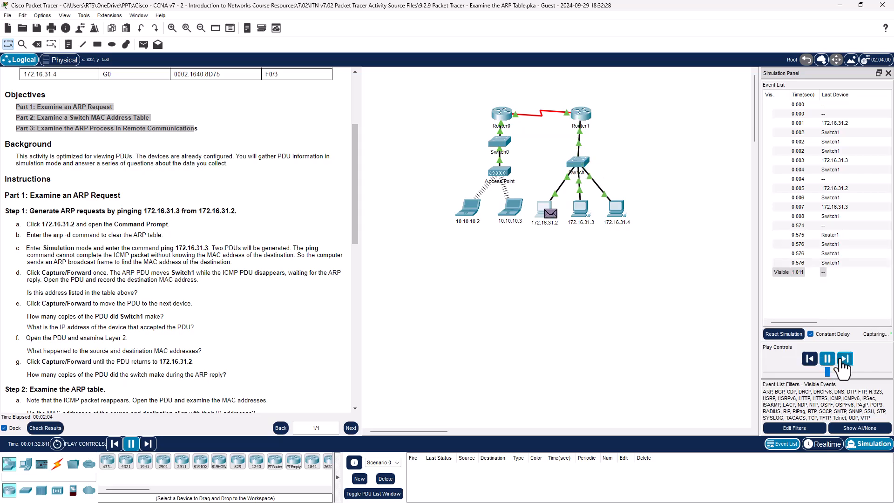
left_click(846, 358)
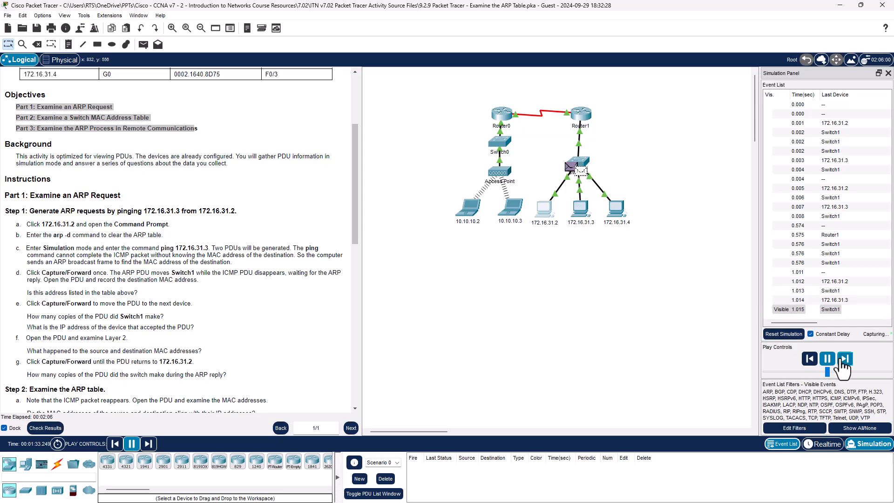
left_click(844, 359)
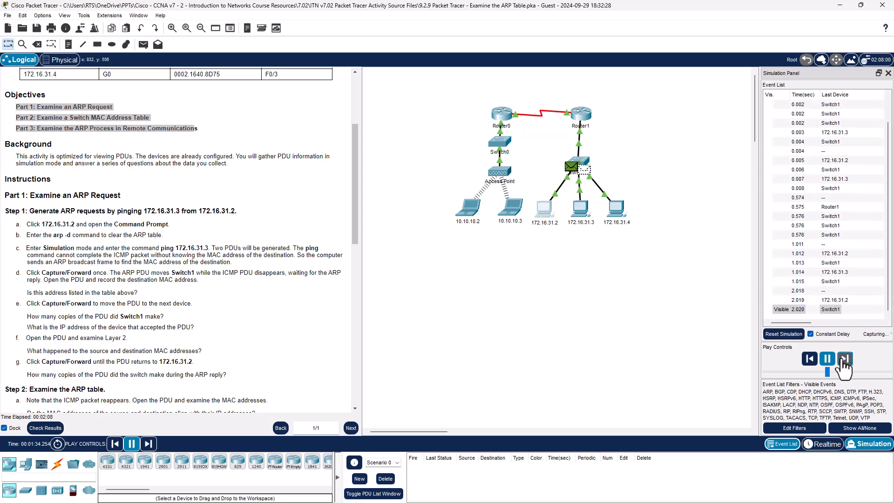
left_click(844, 358)
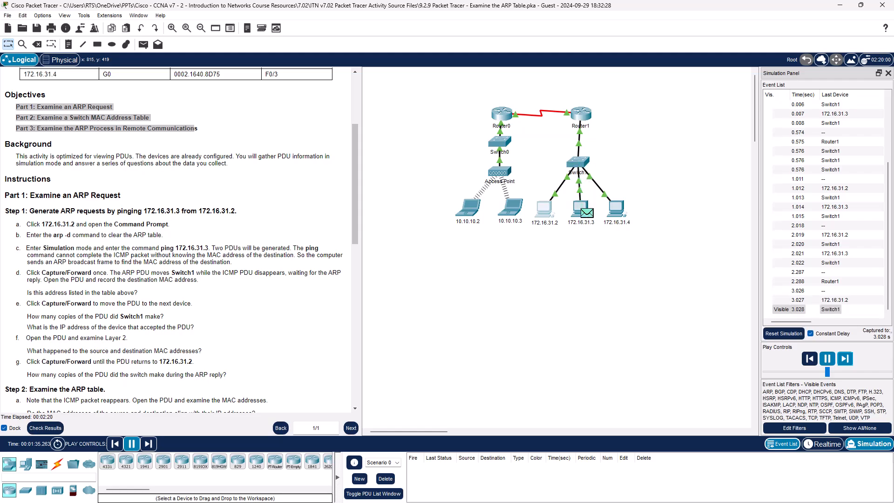
mouse_move(584, 223)
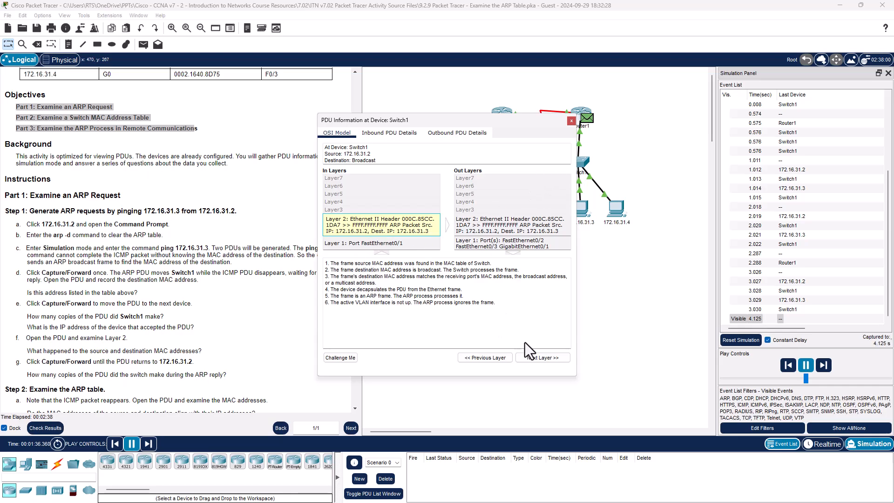
Step: Inspect the ARP broadcast at Switch1 and 172.16.31.3, and the reply reaching 172.16.31.2
left_click(571, 121)
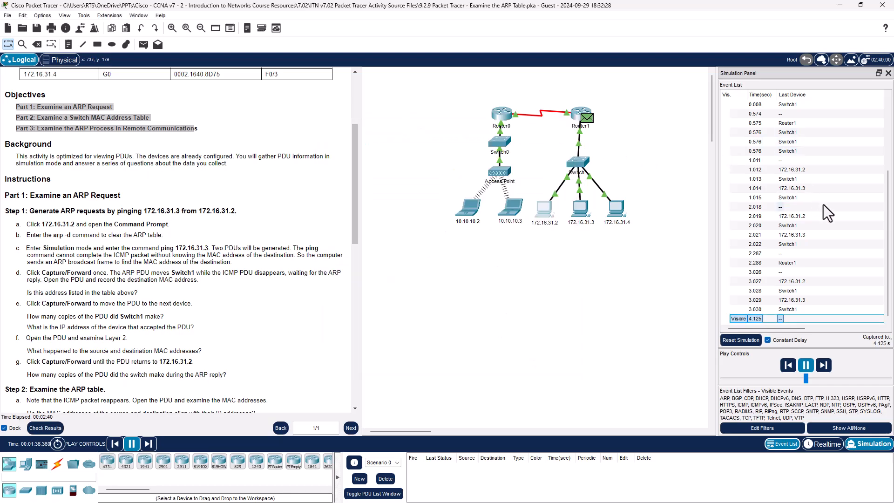
left_click(823, 365)
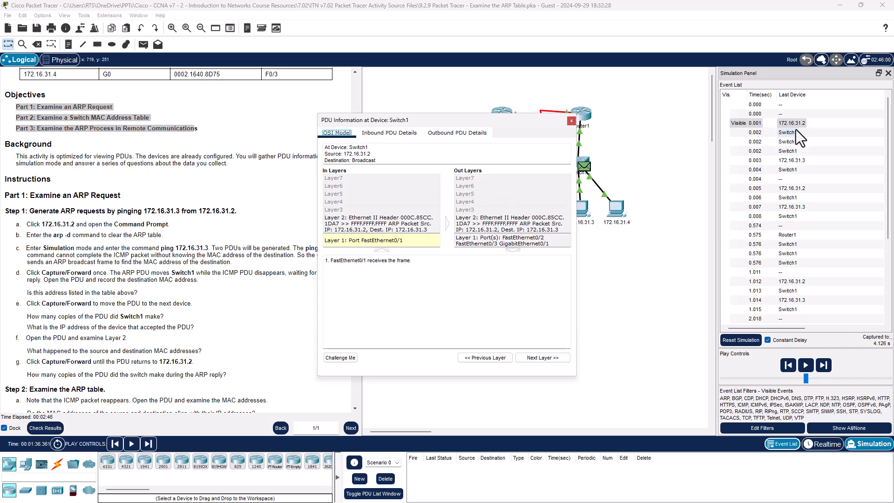
left_click(823, 365)
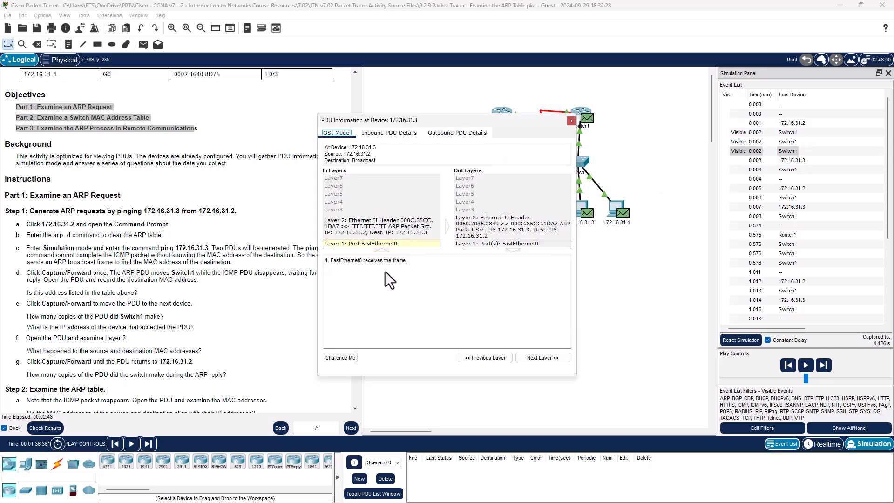
left_click(542, 357)
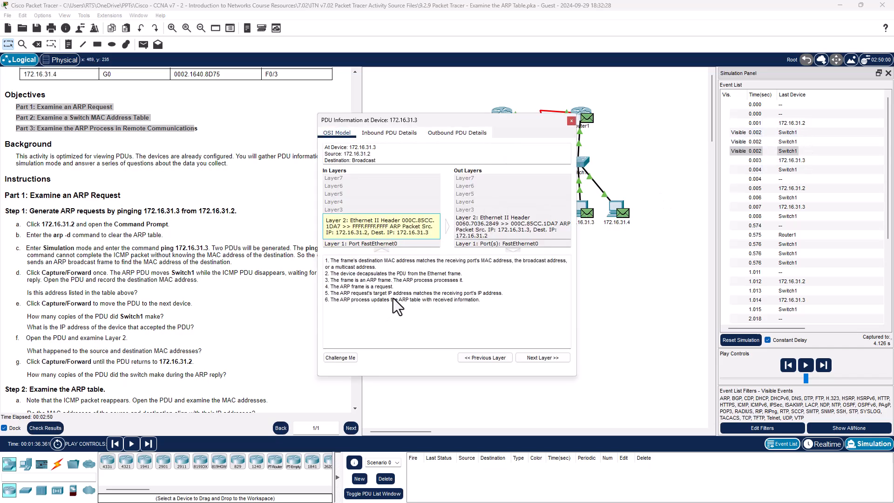
left_click(792, 161)
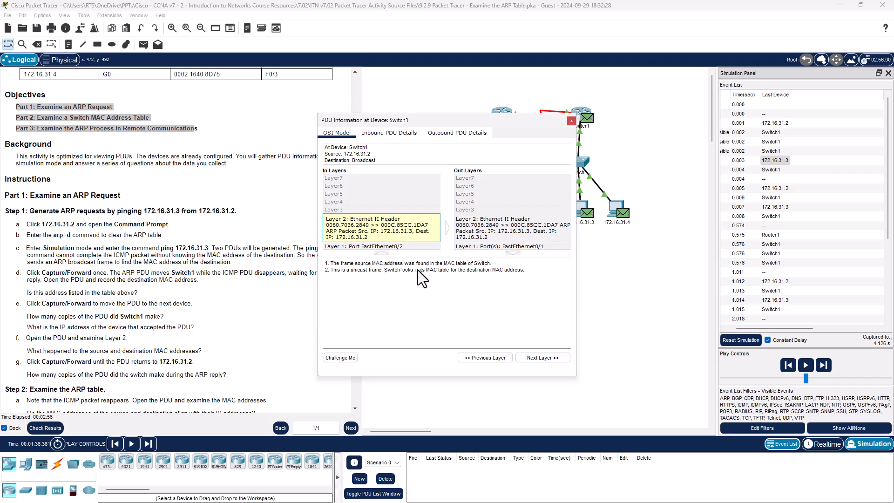
mouse_move(630, 259)
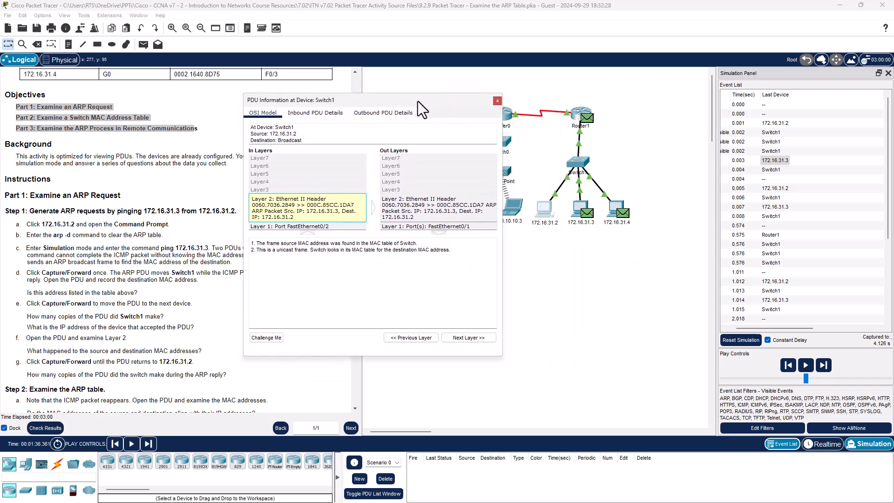
mouse_move(607, 186)
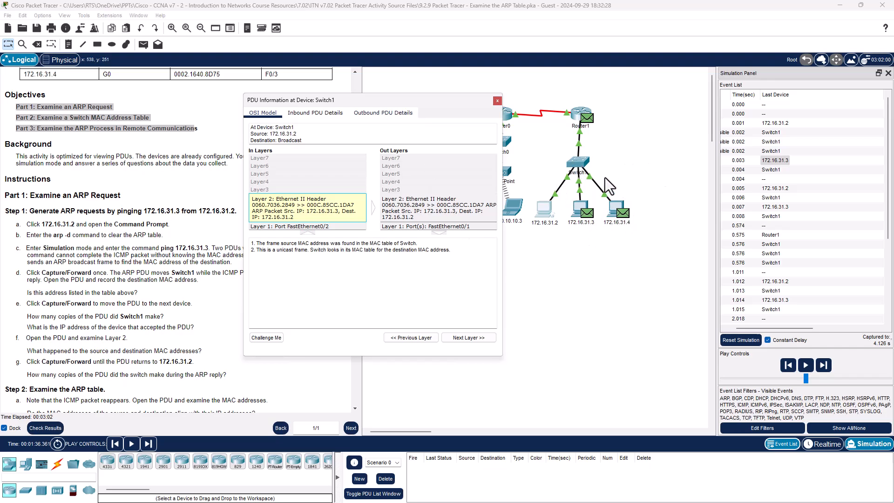
mouse_move(615, 188)
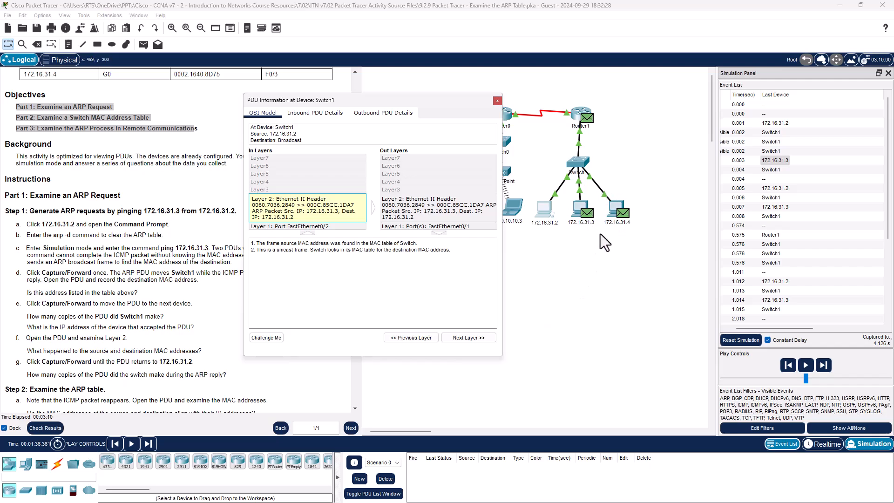
mouse_move(581, 235)
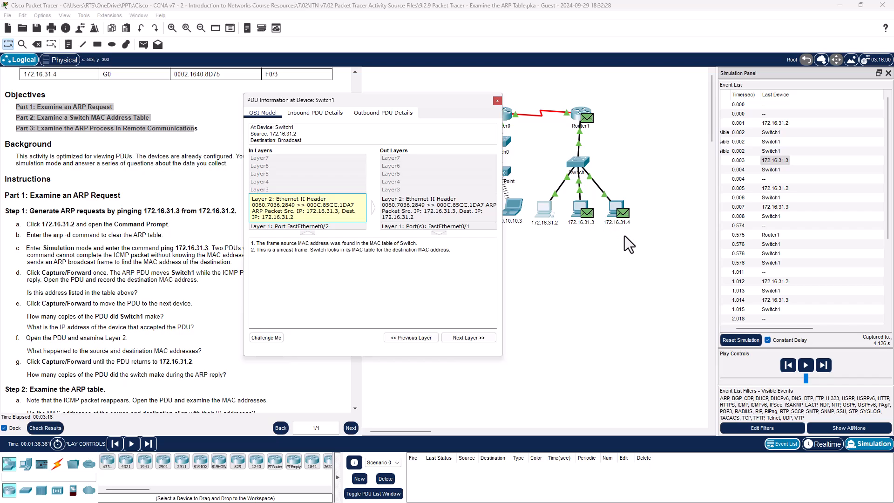
mouse_move(492, 171)
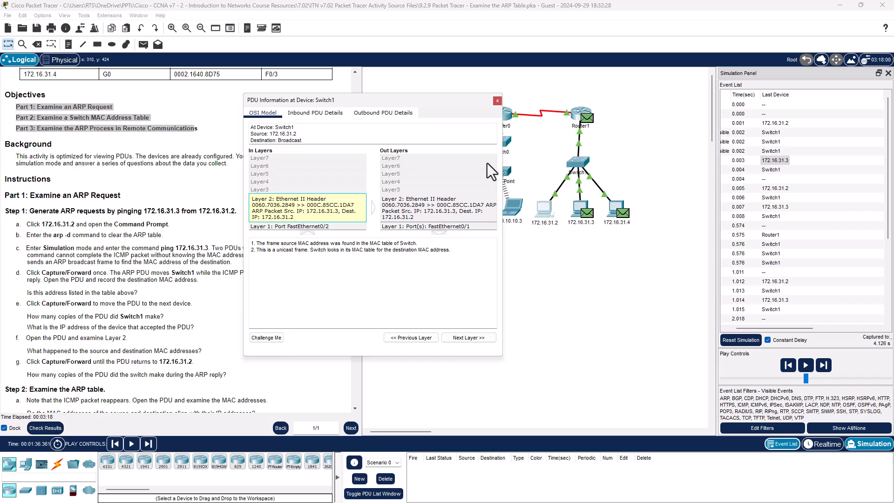
left_click(498, 101)
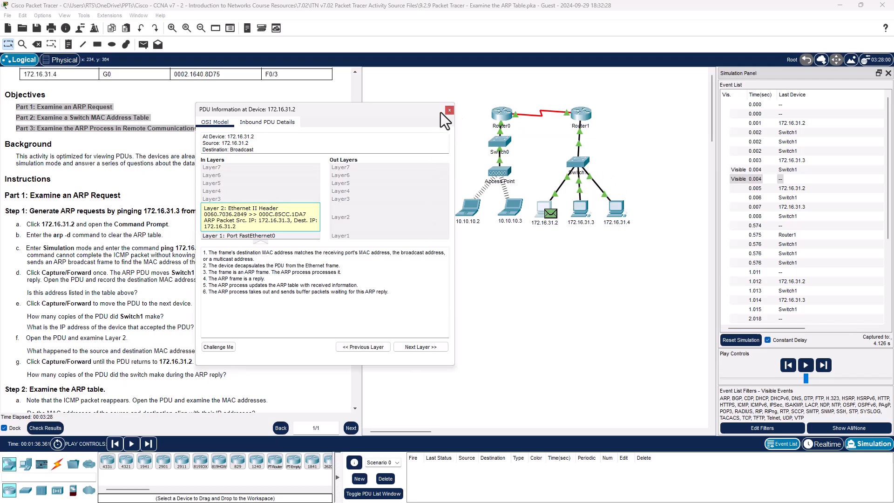
left_click(450, 110)
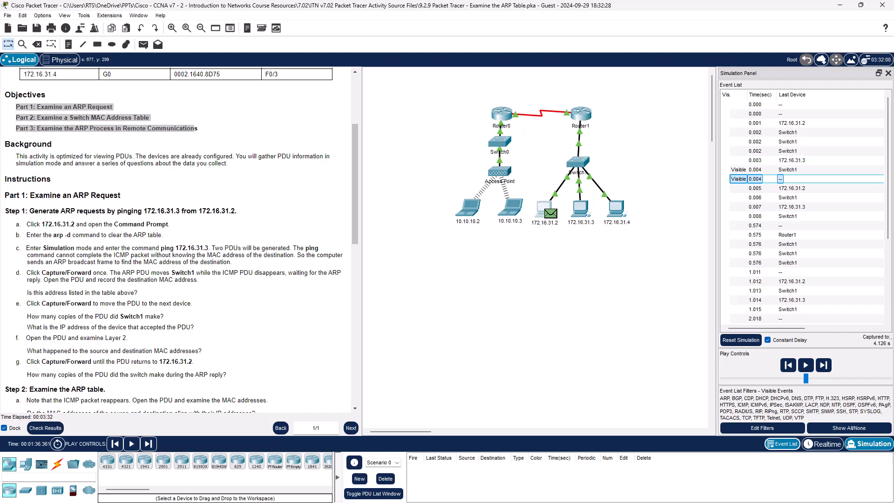
mouse_move(718, 137)
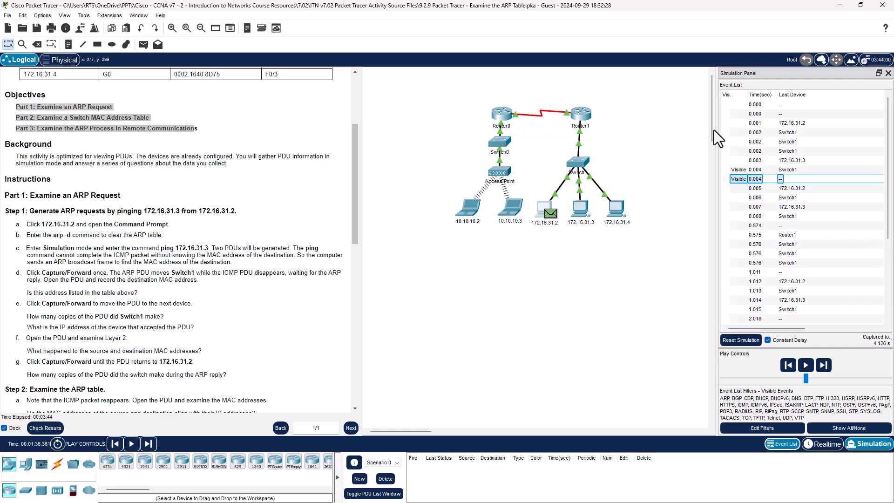
Step: Inspect the broadcast at 172.16.31.4 and Switch1, and the unicast reply reaching 172.16.31.2
left_click(799, 142)
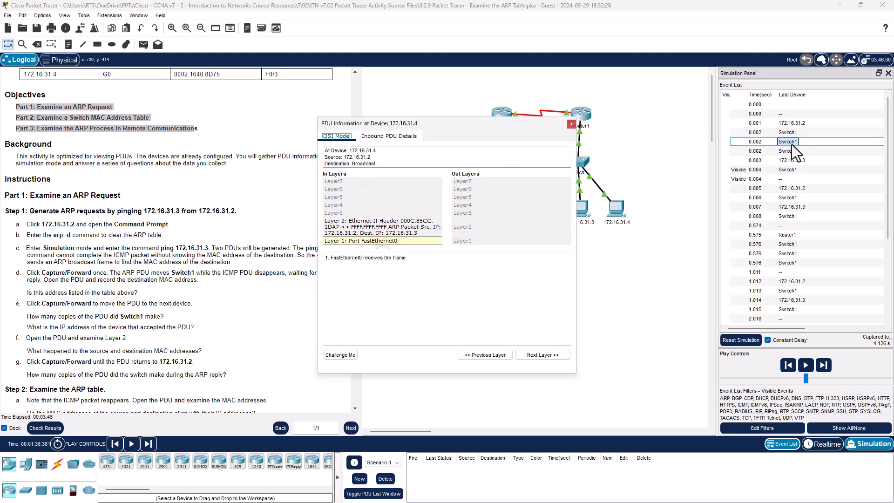
left_click(571, 125)
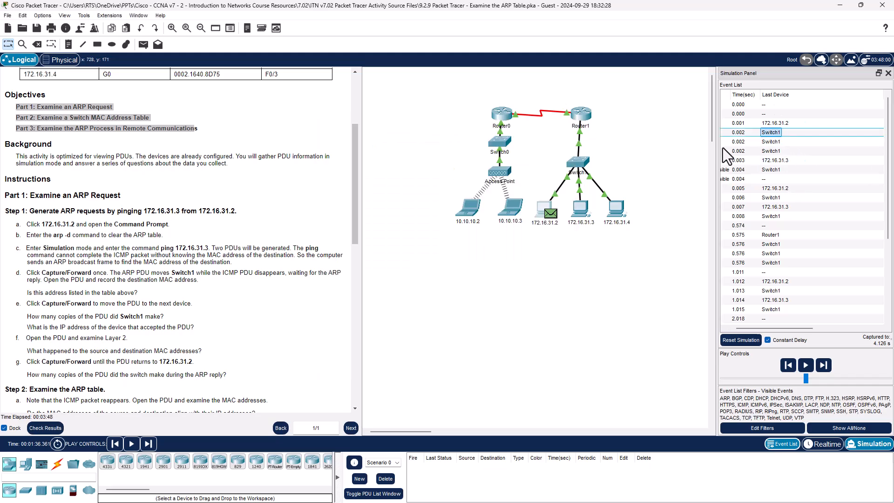
left_click(771, 123)
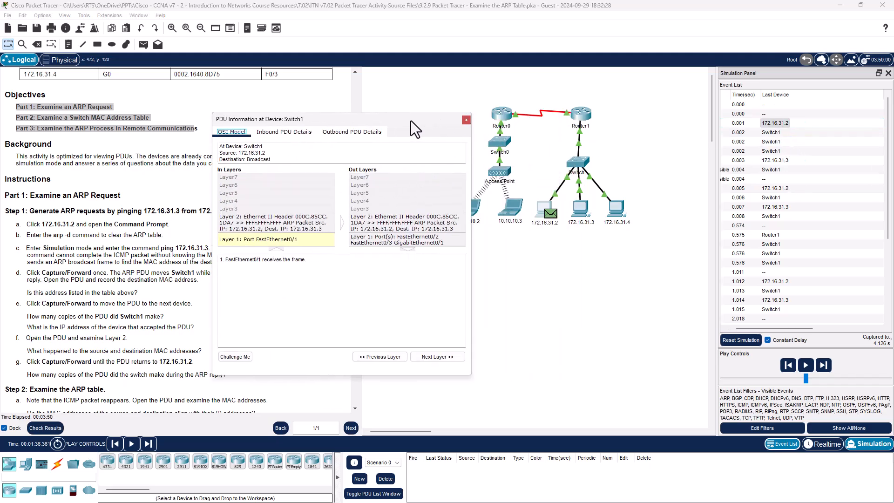
left_click(466, 119)
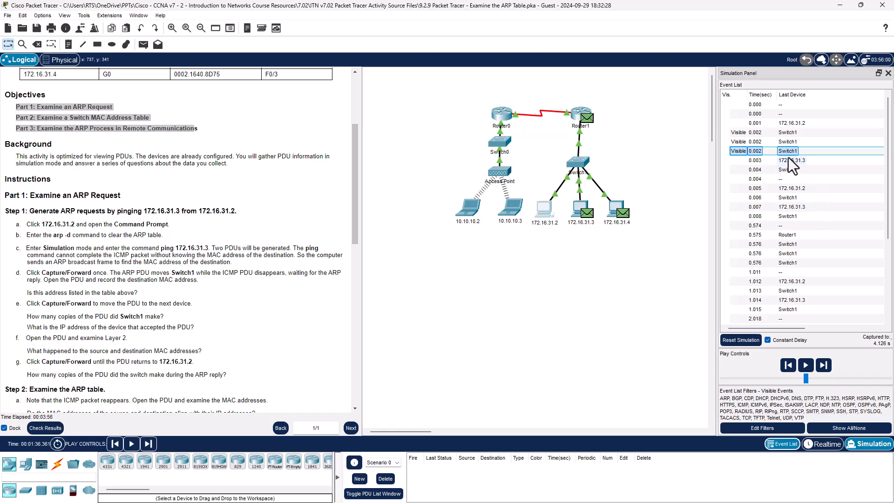
mouse_move(609, 147)
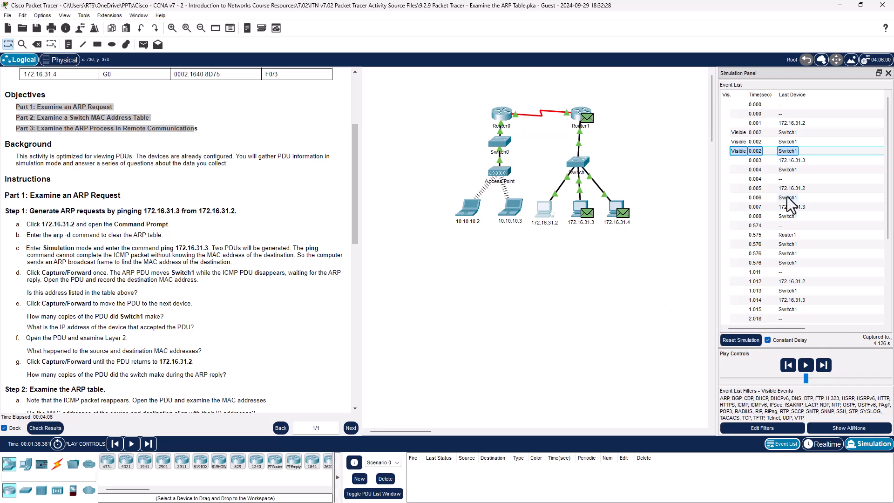
left_click(787, 151)
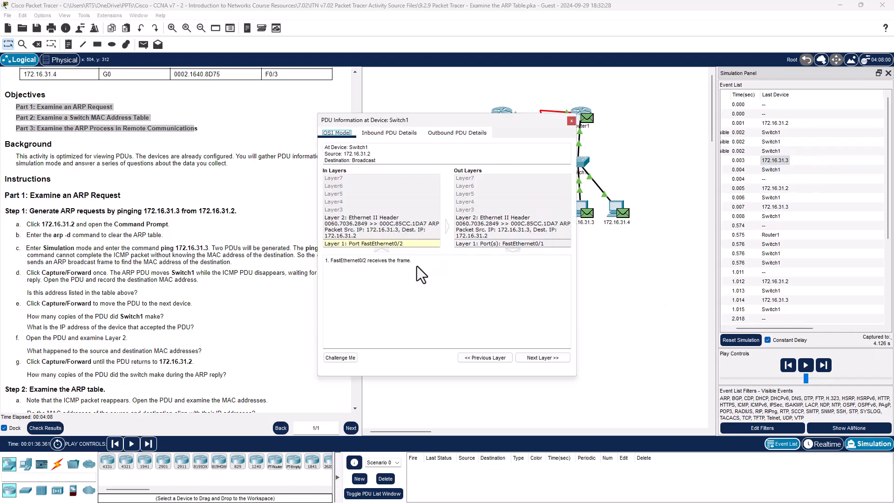
mouse_move(387, 244)
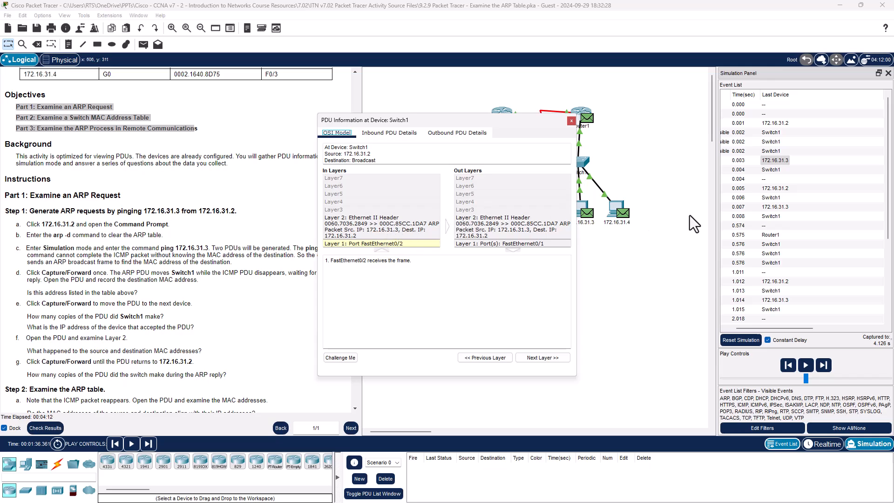
mouse_move(692, 222)
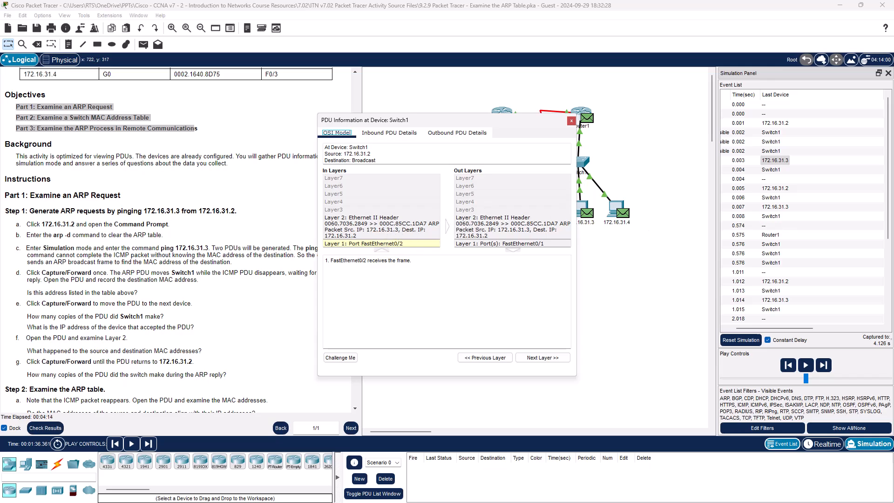
left_click(371, 228)
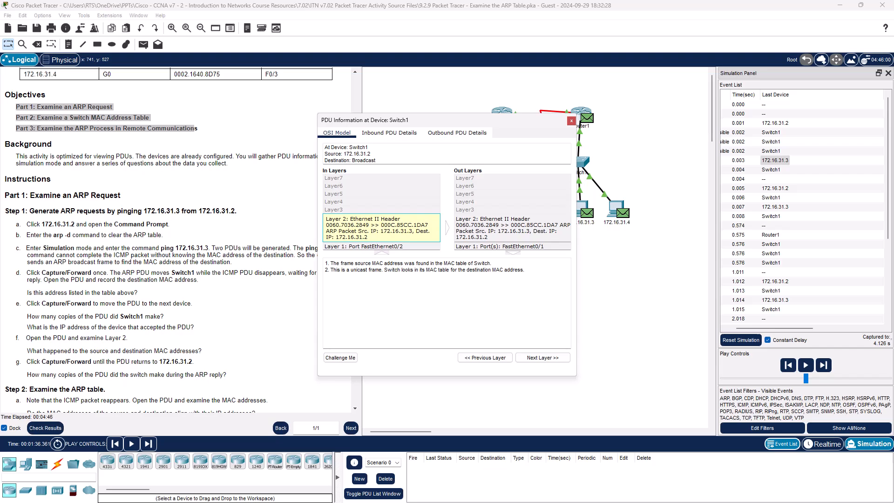
left_click(571, 120)
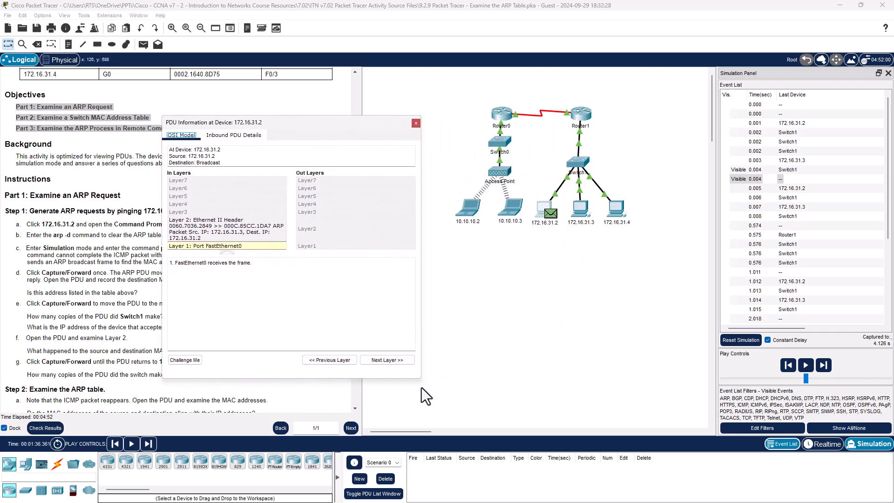
mouse_move(590, 248)
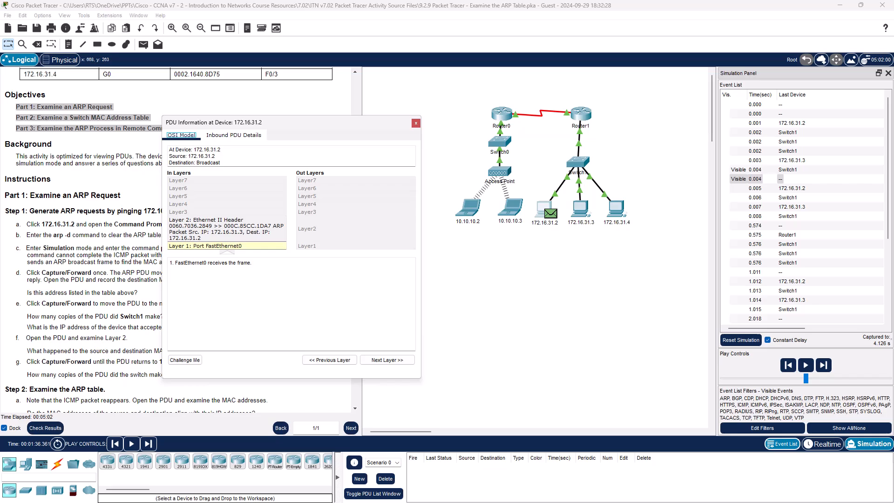
mouse_move(160, 244)
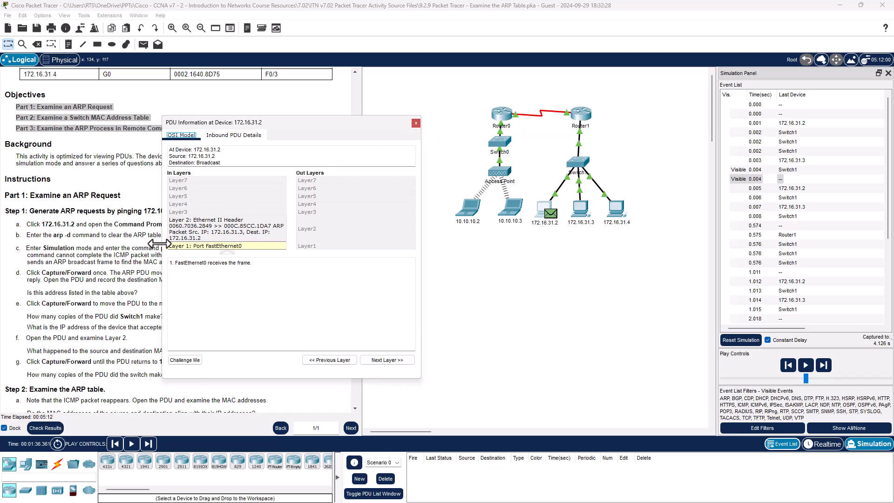
left_click(416, 122)
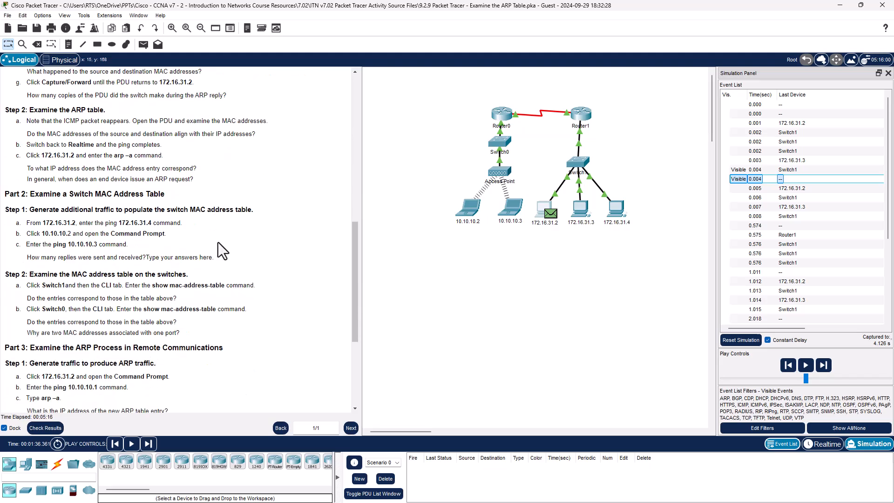
Step: Review the ARP broadcast at Switch1 and 172.16.31.3, and Switch1's unicast forward
scroll("down", 3)
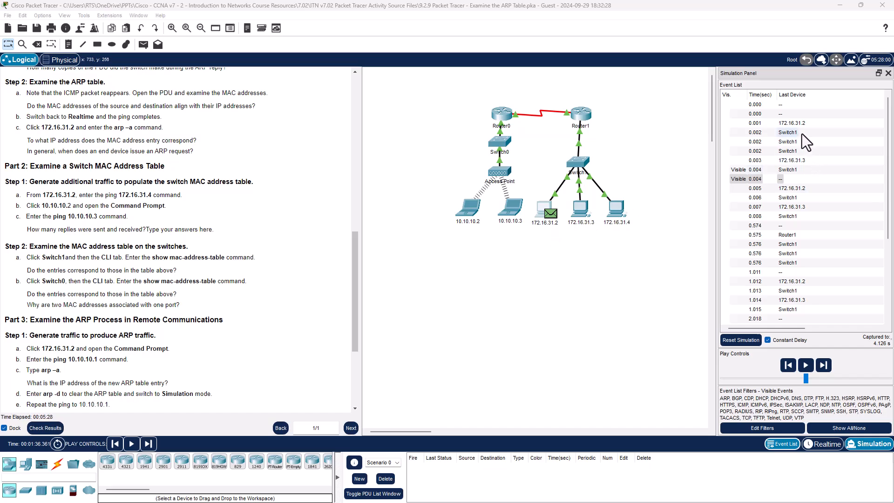
left_click(787, 123)
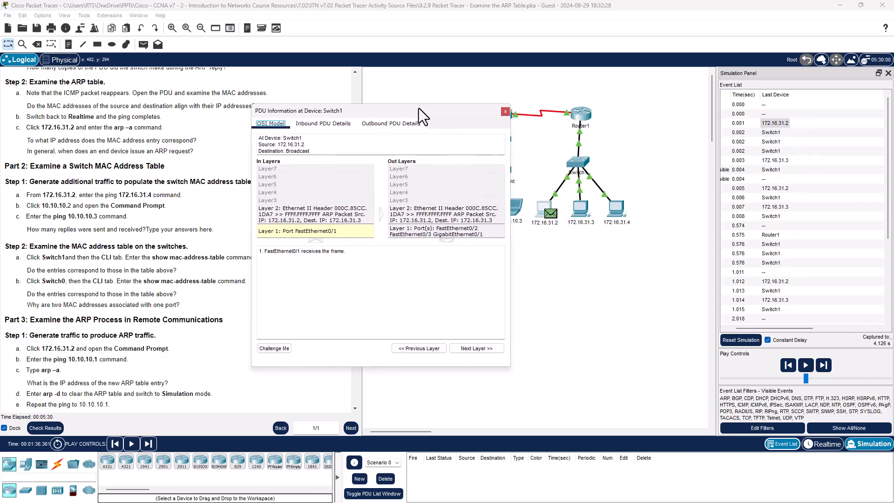
left_click(476, 348)
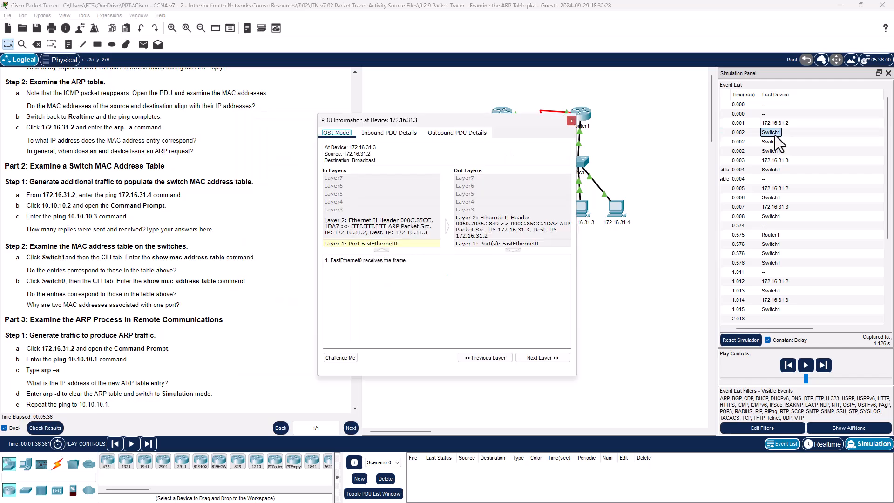
left_click(571, 121)
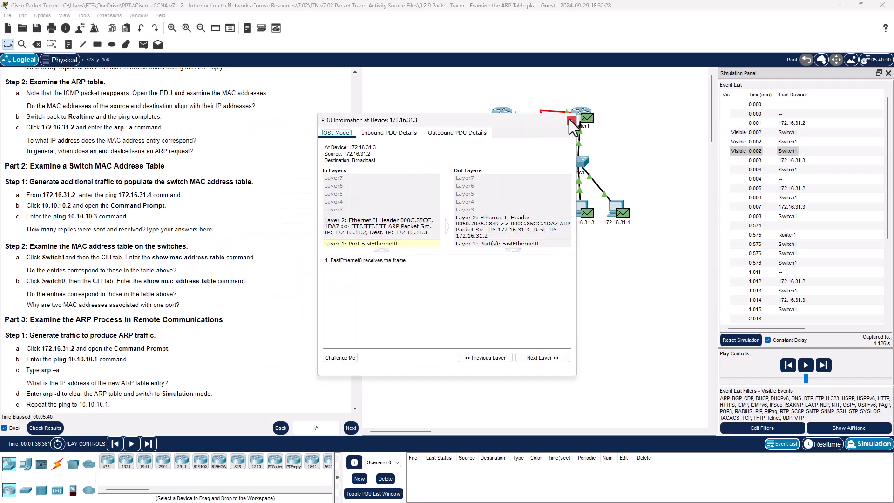
mouse_move(570, 127)
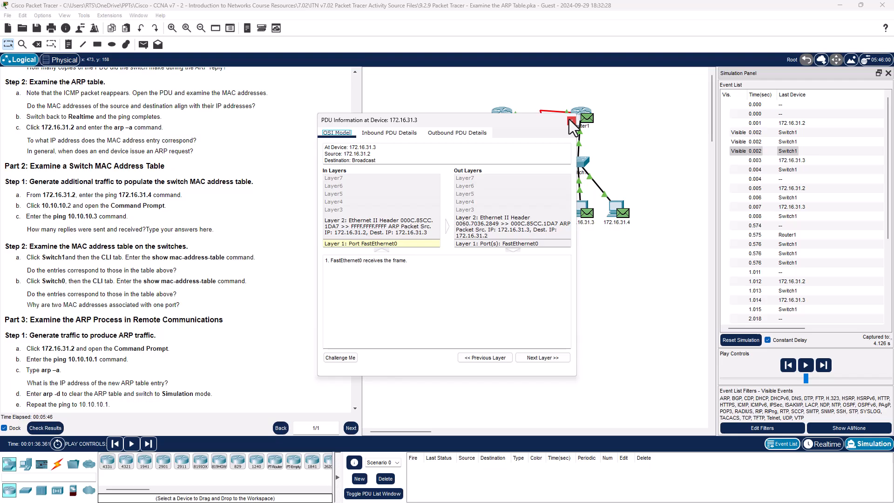
mouse_move(572, 130)
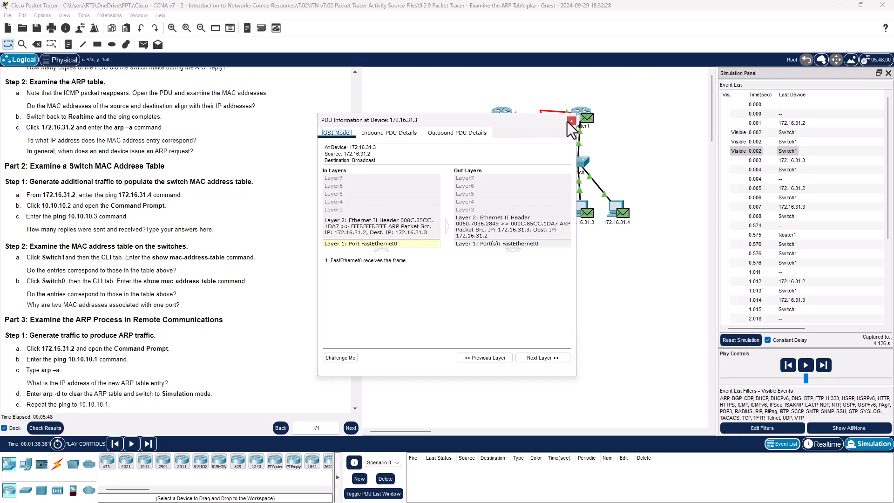
left_click(570, 121)
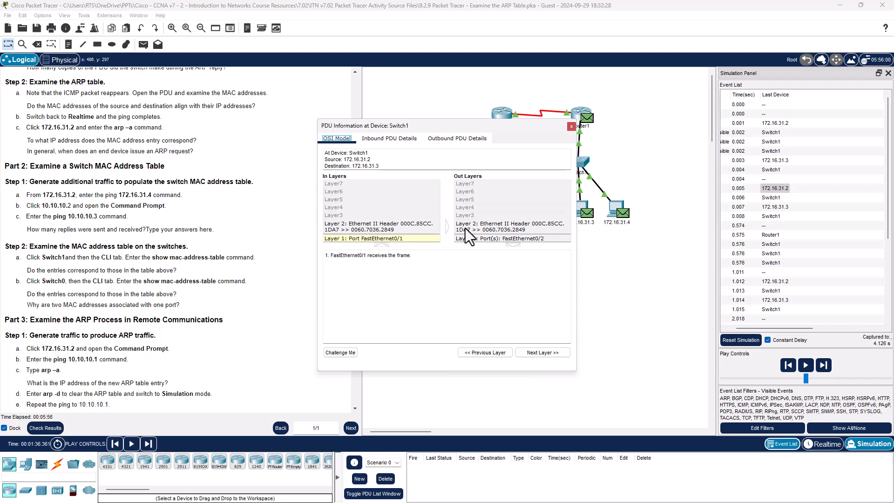
left_click(571, 126)
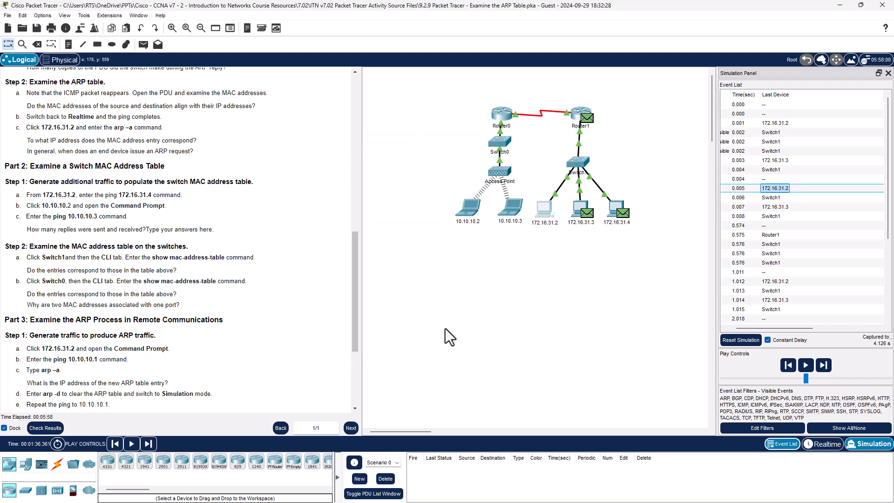
mouse_move(505, 228)
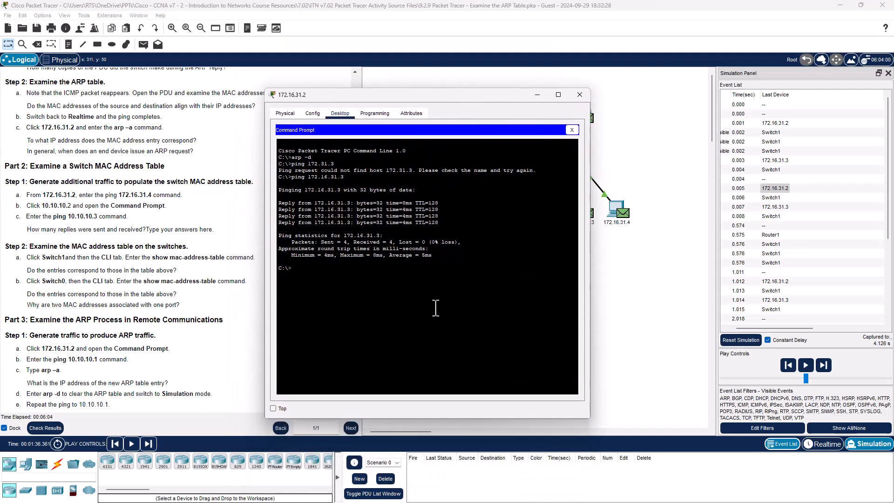
Step: Run arp -d then arp -a on PC 172.16.31.2, then close the PC
type("arp -d")
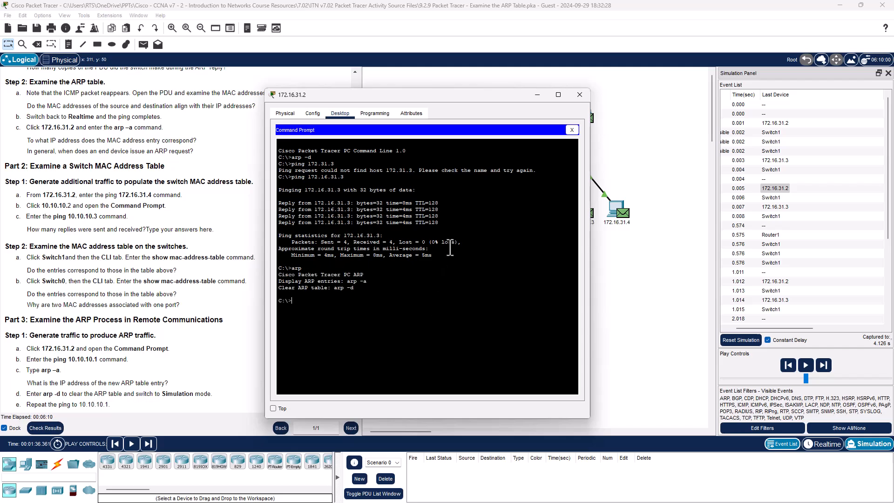
type("arp -a")
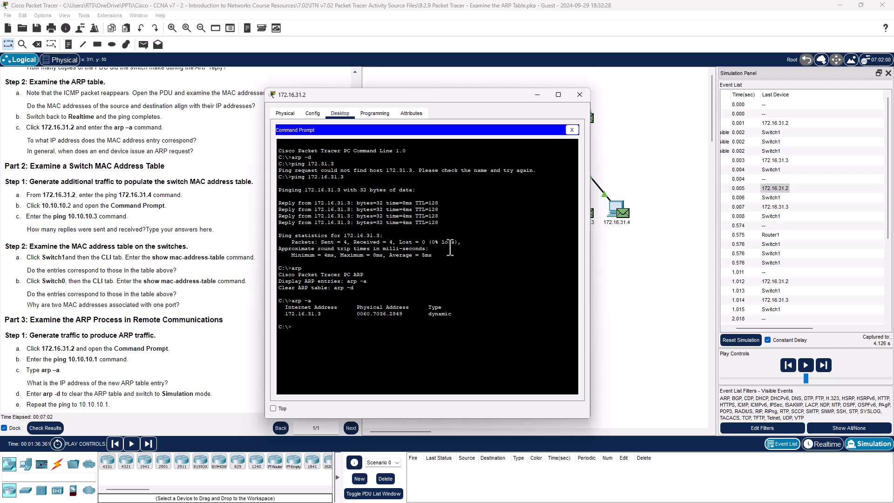
mouse_move(541, 224)
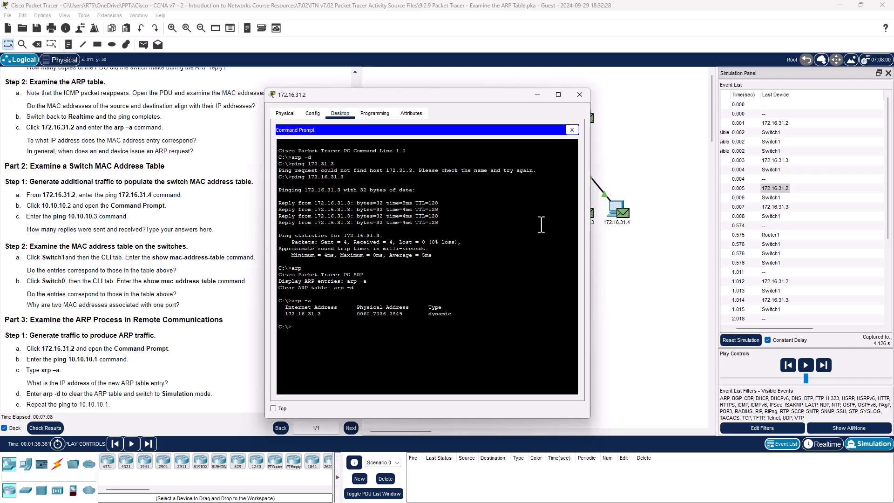
left_click(579, 94)
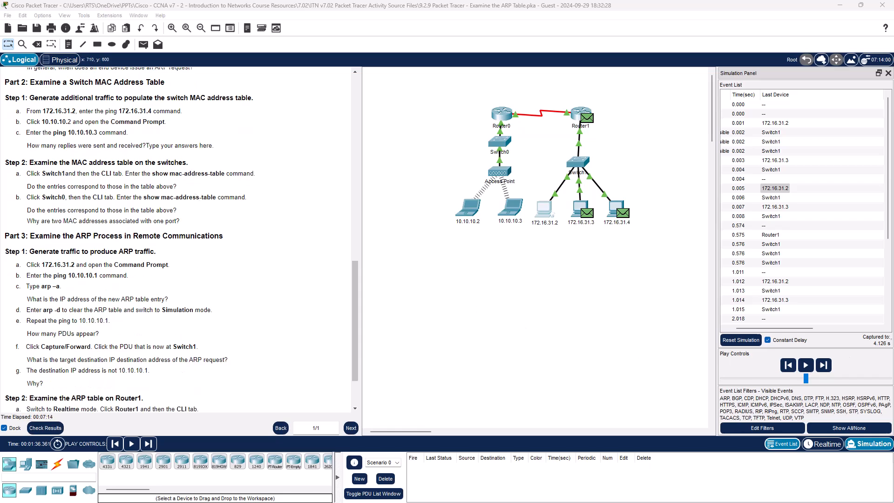
mouse_move(172, 198)
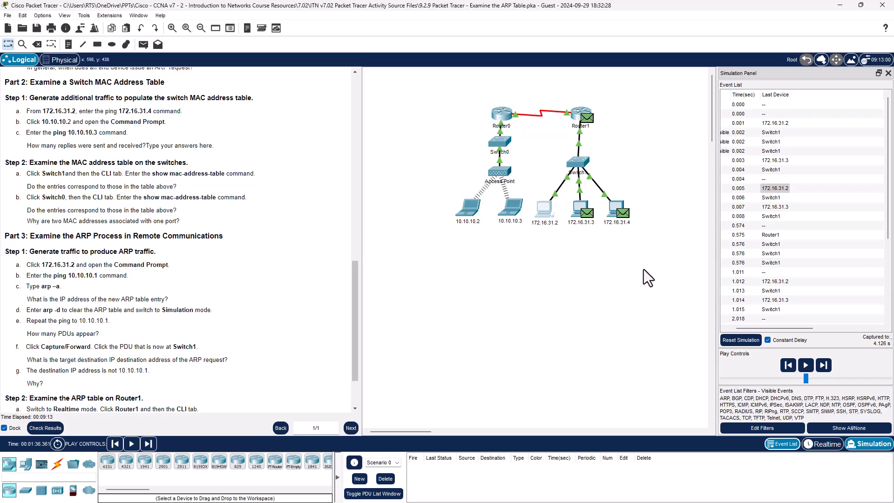
mouse_move(262, 109)
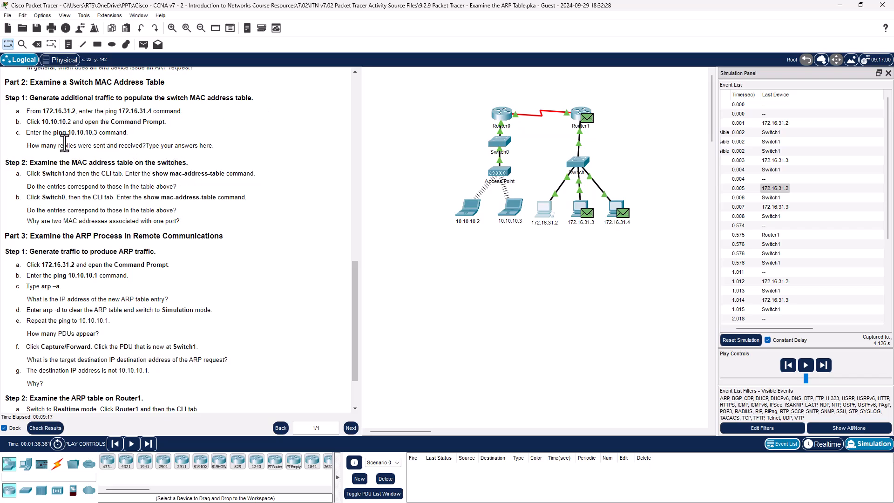
mouse_move(199, 142)
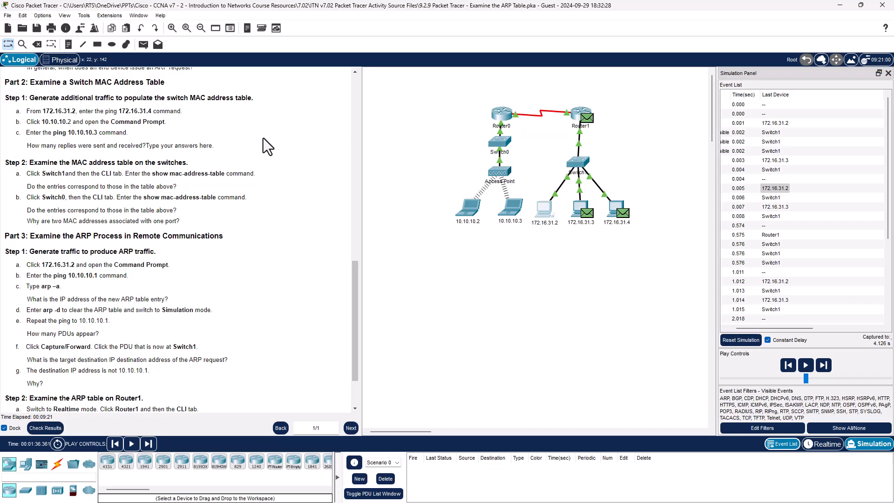
mouse_move(235, 188)
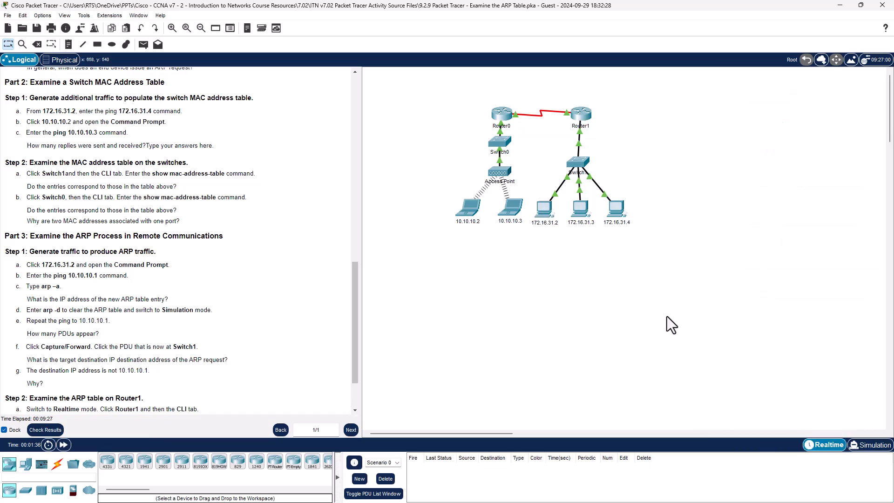
mouse_move(645, 256)
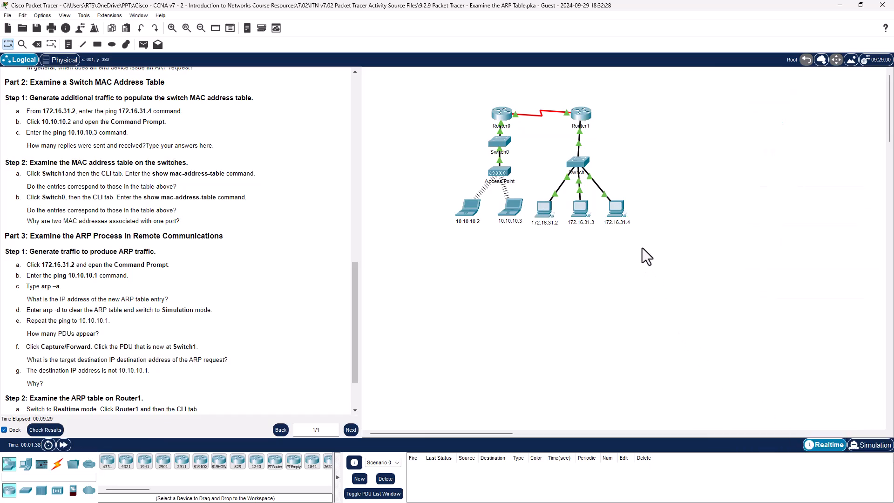
mouse_move(552, 228)
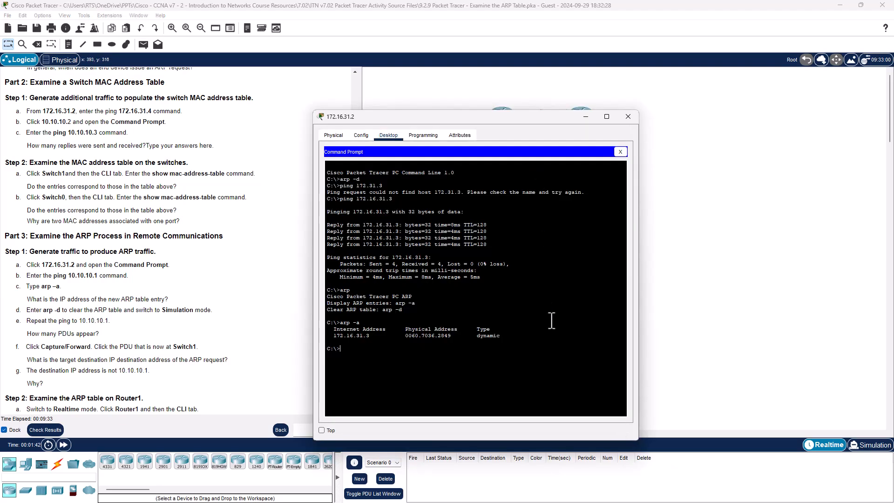
Step: Ping 172.16.31.4 from PC 172.16.31.2 and close the command prompt
type("ping 172.16.31.4")
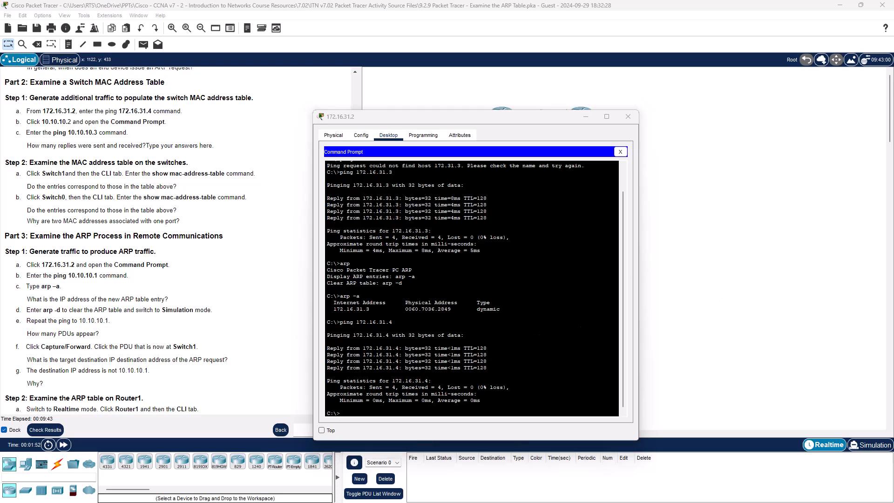
mouse_move(682, 301)
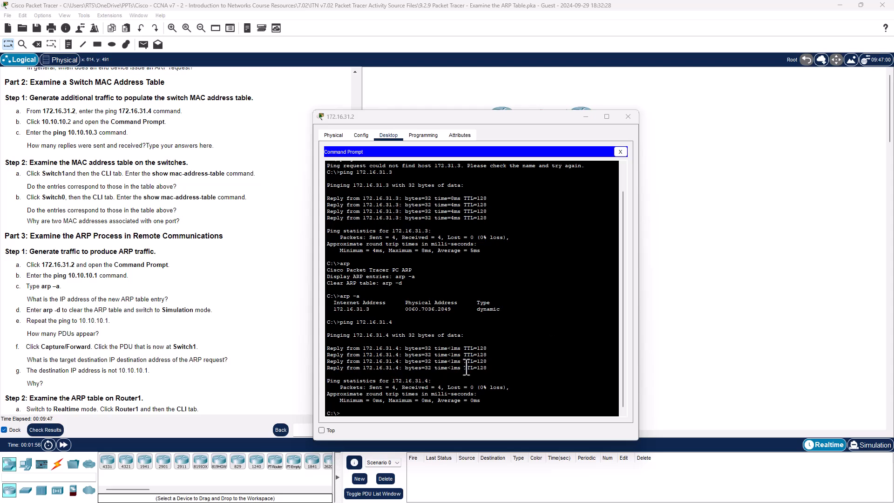
mouse_move(567, 213)
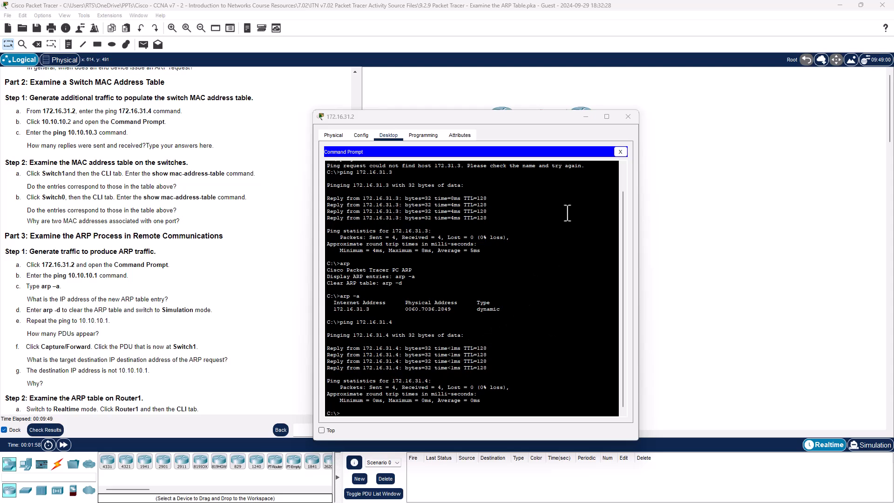
mouse_move(620, 152)
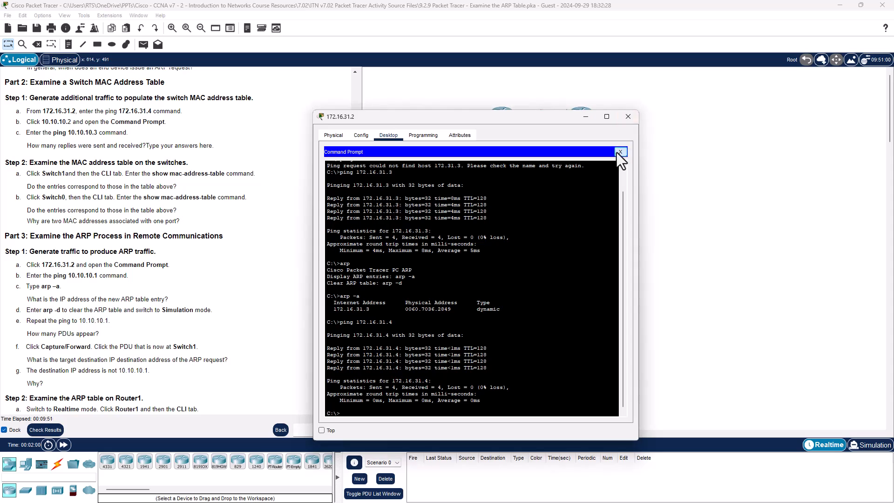
left_click(620, 152)
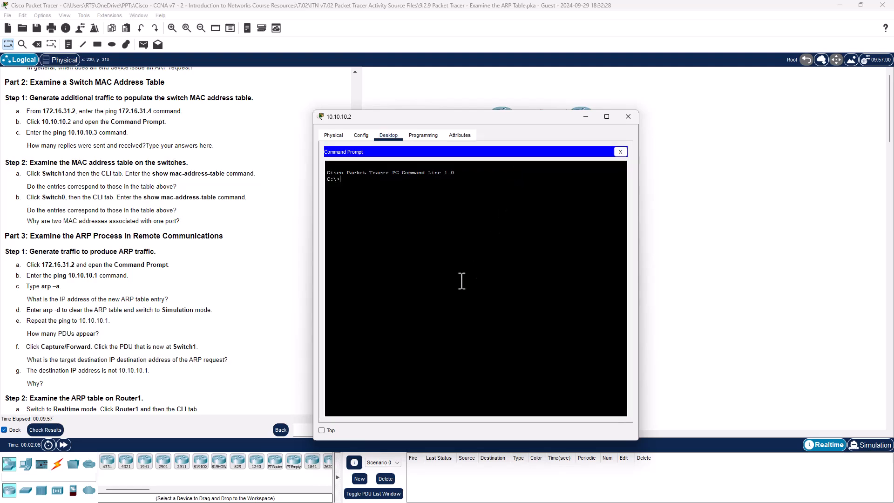
Step: Enter ping 10.10.10.3 at PC 10.10.10.2's command prompt
type("ping")
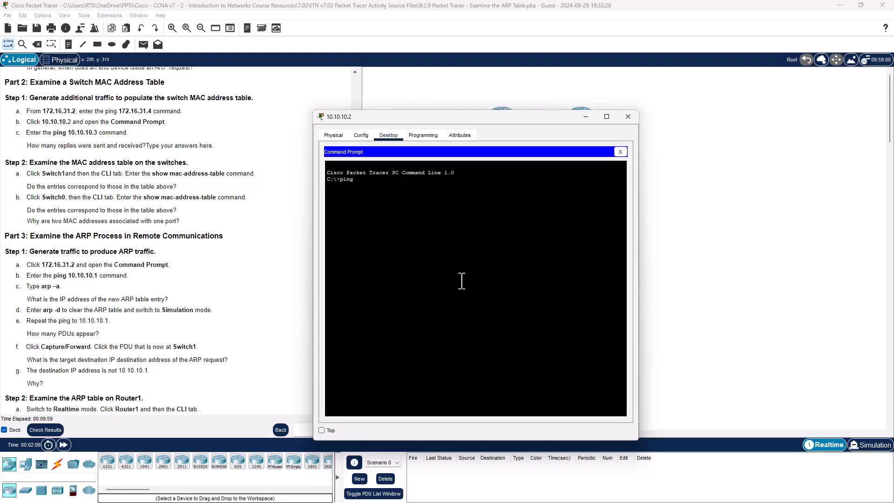
type("10.10..")
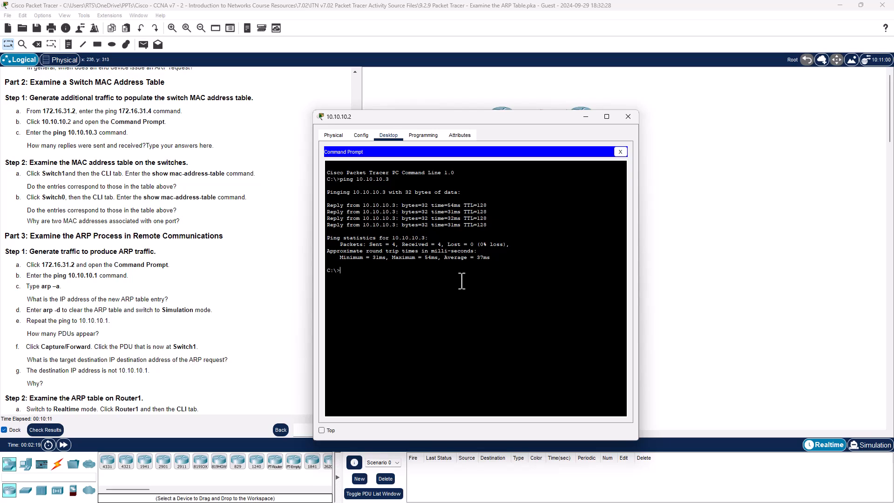
mouse_move(157, 234)
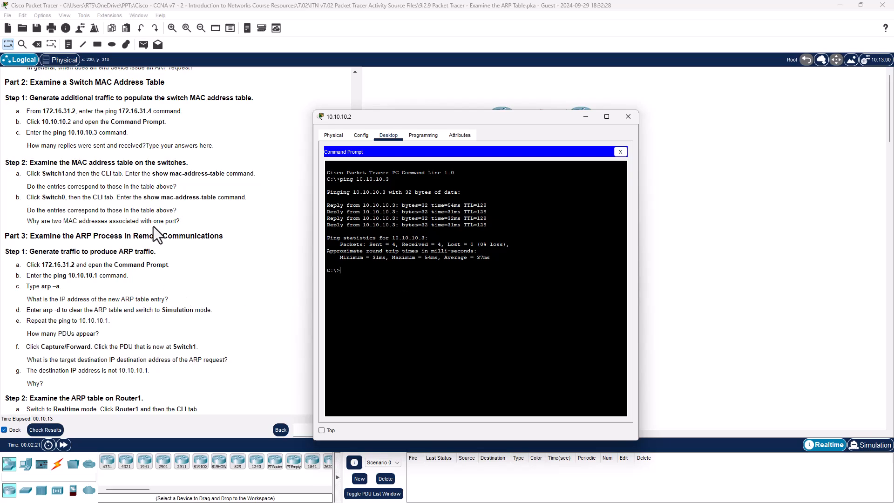
mouse_move(174, 177)
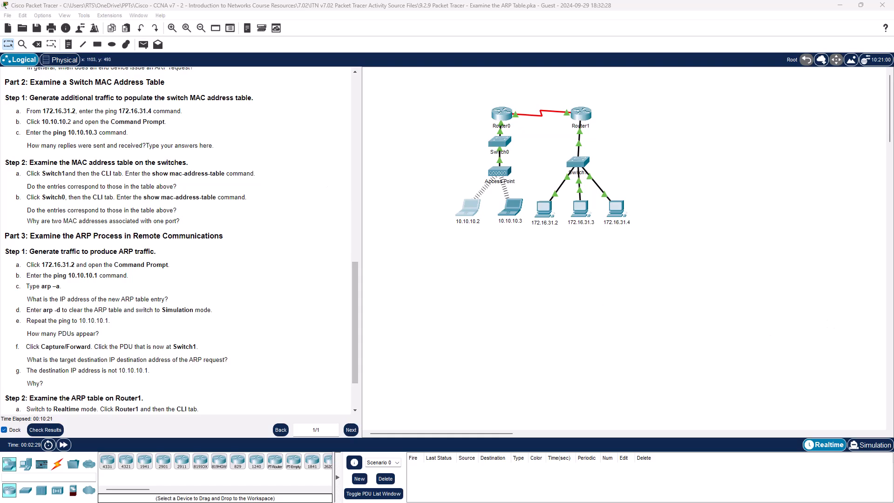
mouse_move(638, 317)
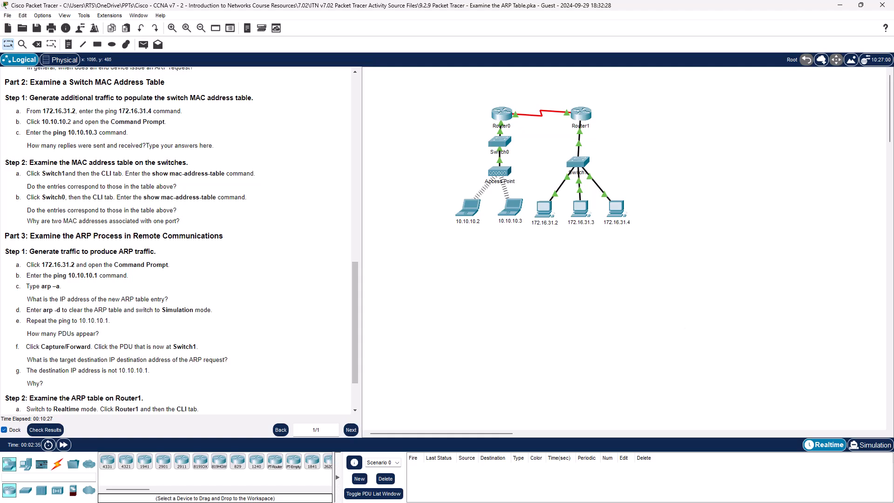
mouse_move(593, 107)
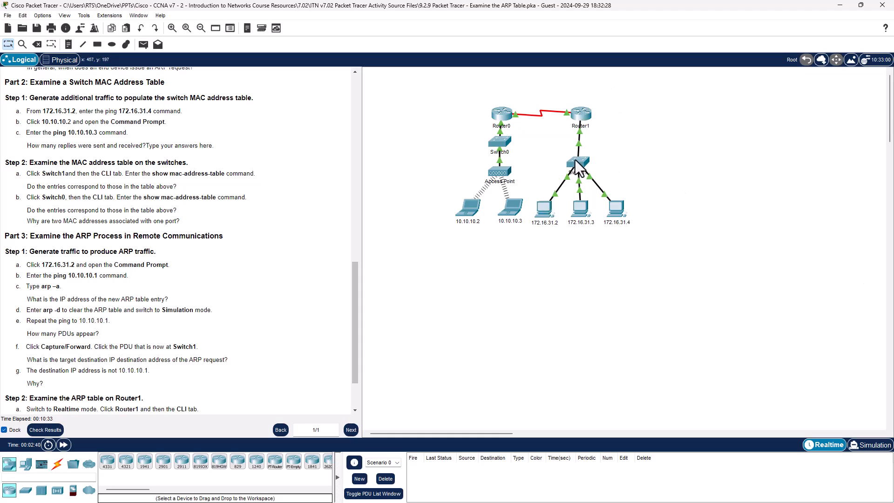
Step: Run show mac address-table on Switch1, showing entries on Fa0/1, Fa0/2, Fa0/3 and Gig0/1
left_click(575, 165)
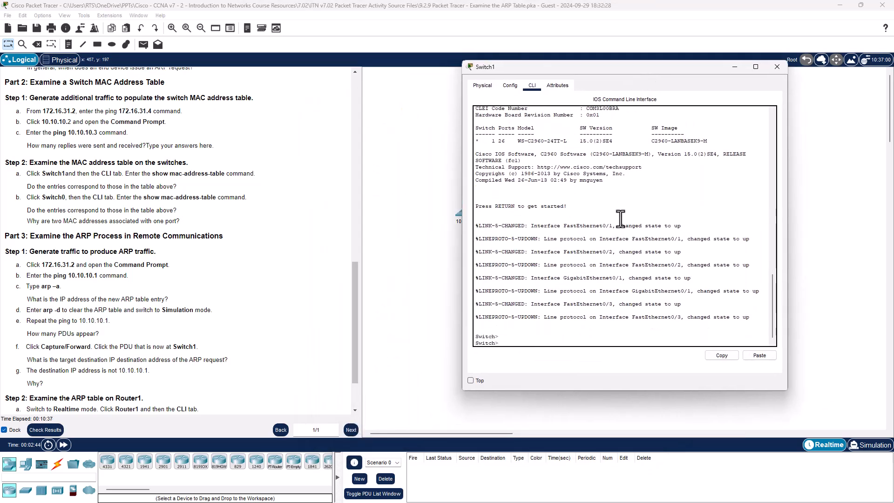
type("show mac")
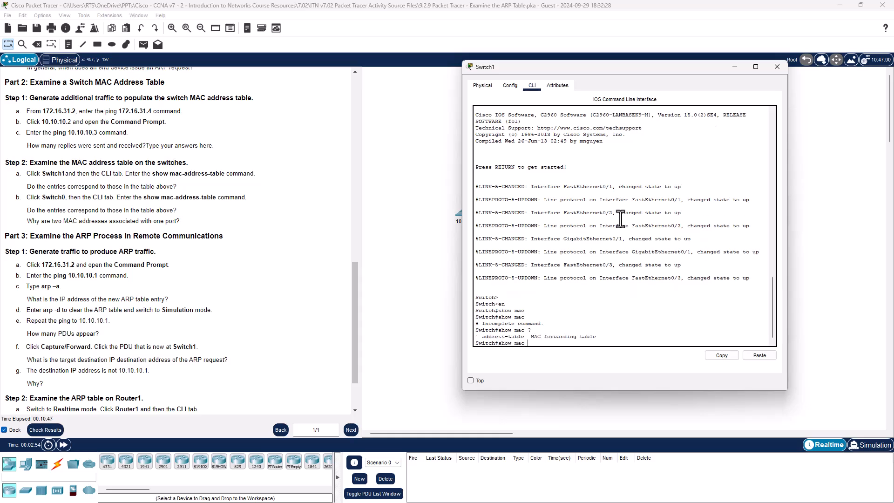
type("address-table")
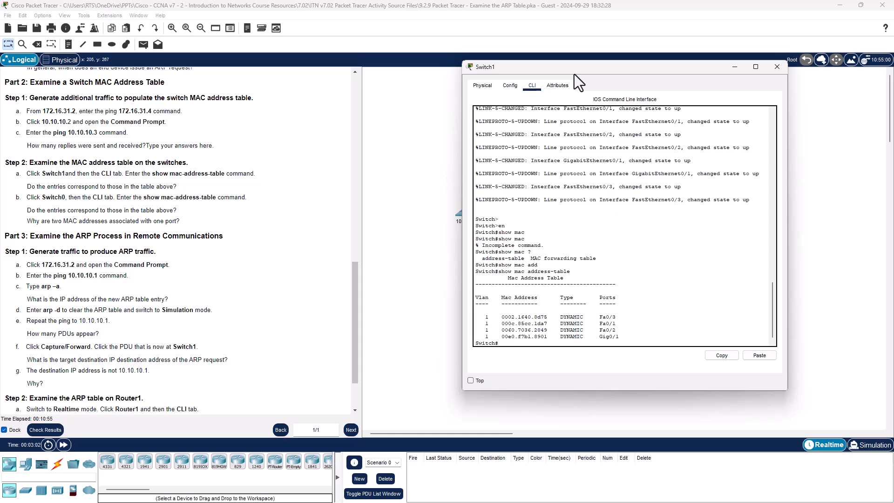
left_click(776, 67)
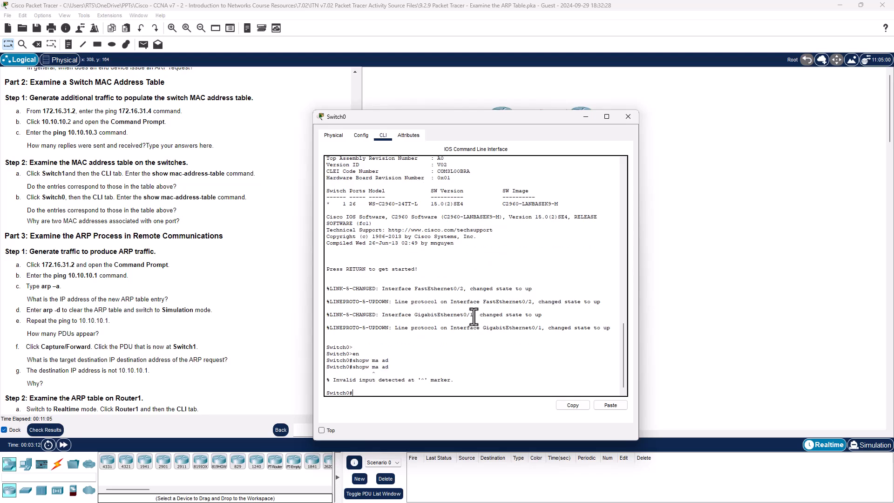
Step: Show Switch0's MAC address table with its three dynamic entries, then close Switch0
type("shopw ma ad")
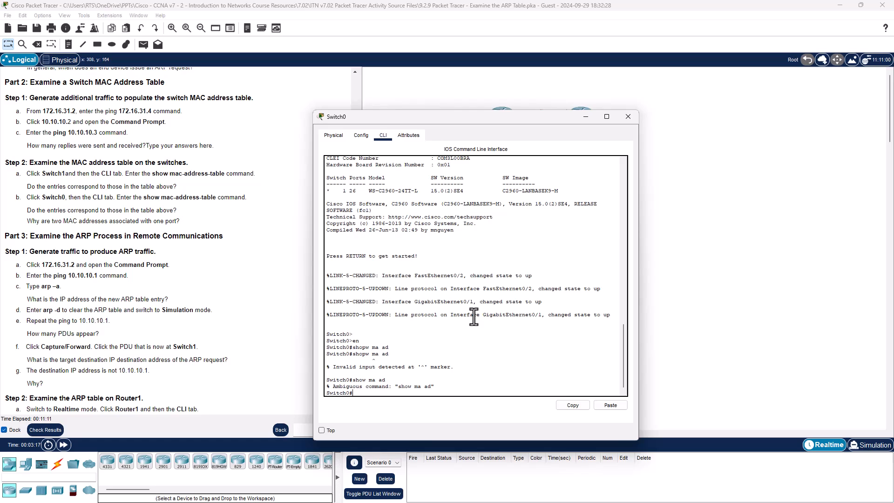
type("show mac address-table")
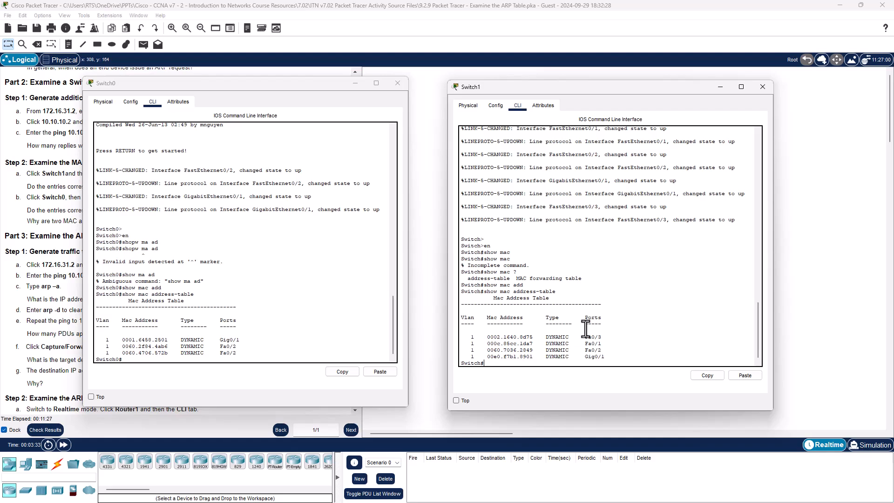
left_click(398, 83)
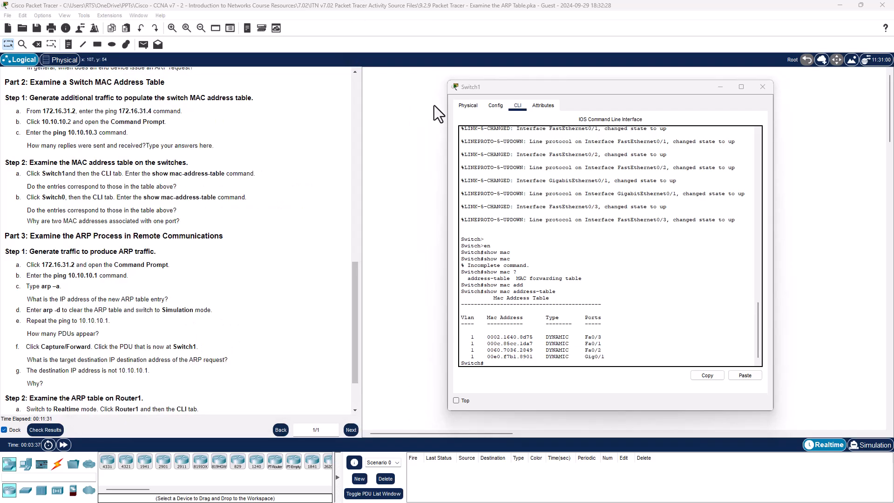
Step: Close Switch1 and scroll the instructions to Part 2 Step 2 and Part 3
left_click(763, 87)
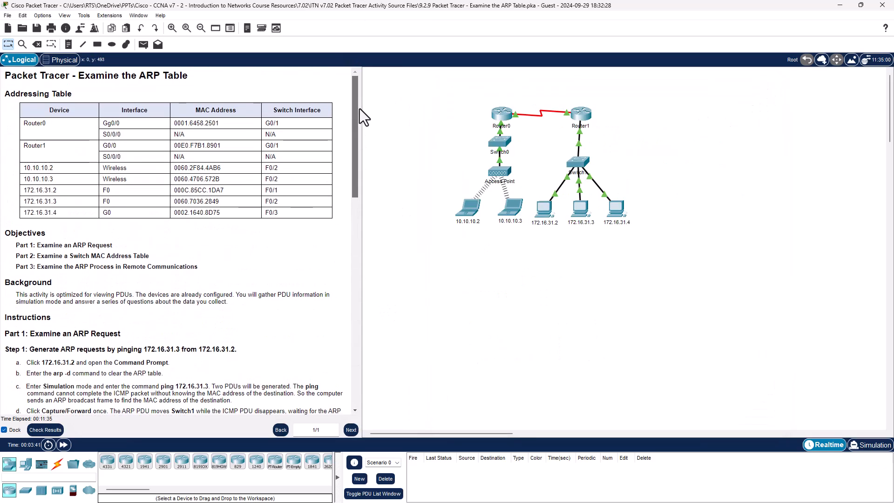
scroll("down", 3)
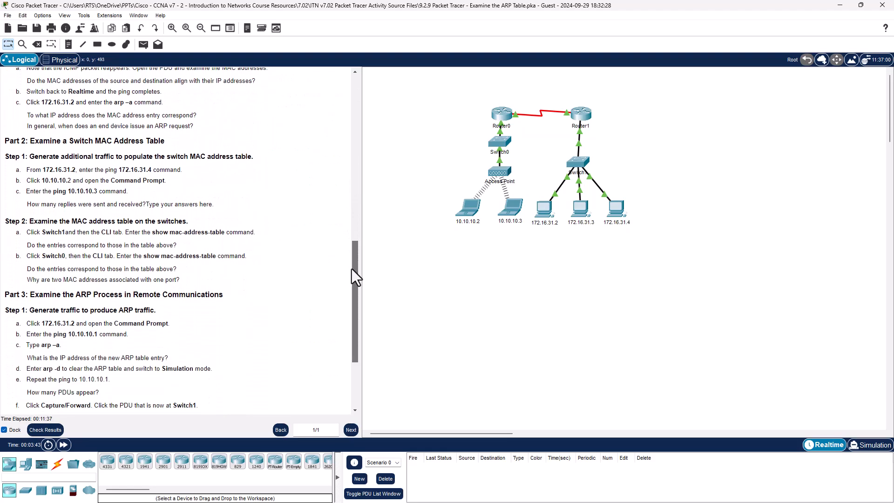
scroll("down", 3)
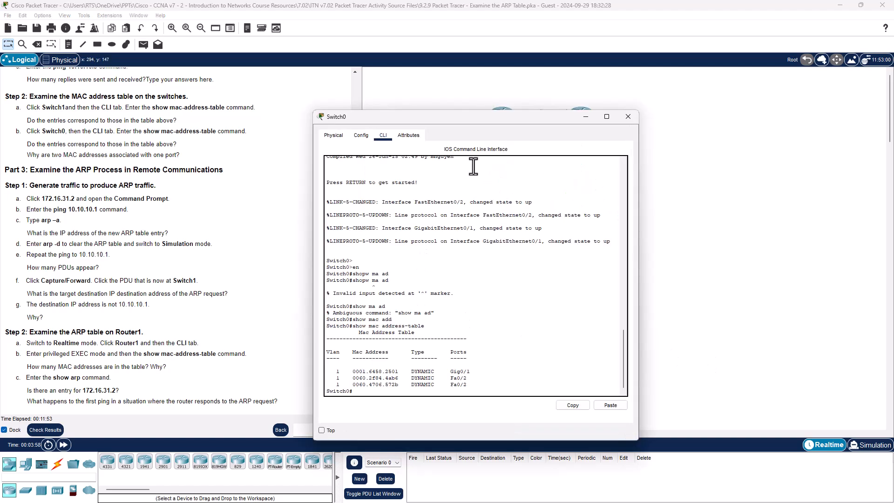
Step: Highlight the two MAC entries learned on Fa0/2, then close Switch0
left_click_drag(342, 378, 467, 384)
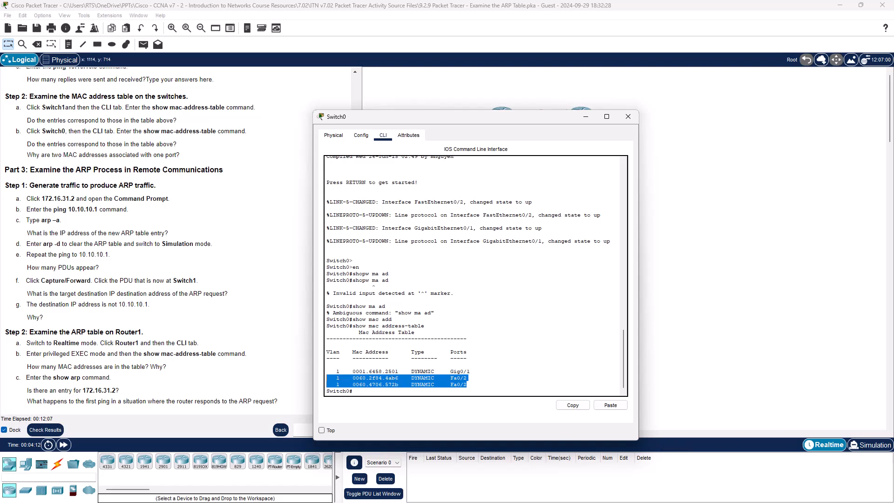
left_click(628, 117)
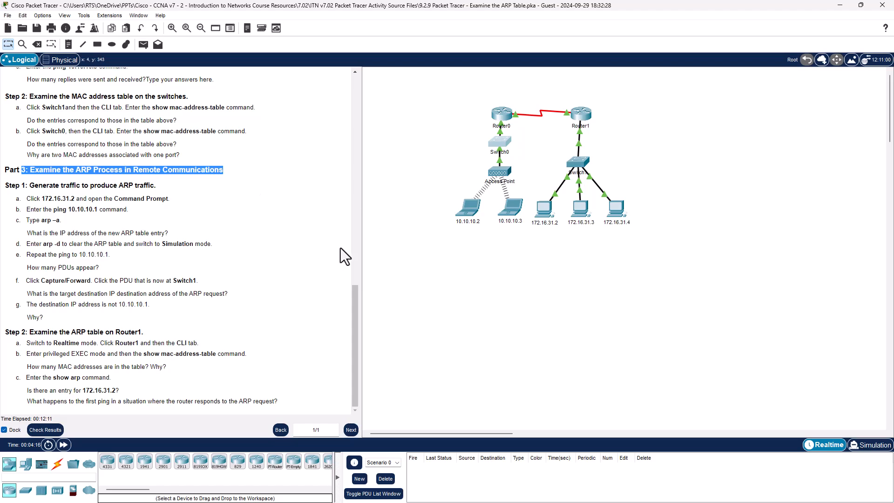
mouse_move(392, 244)
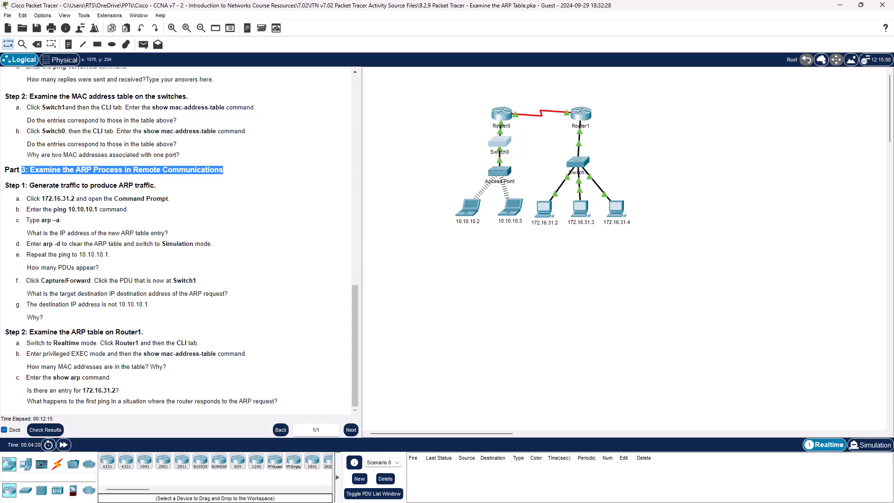
mouse_move(546, 214)
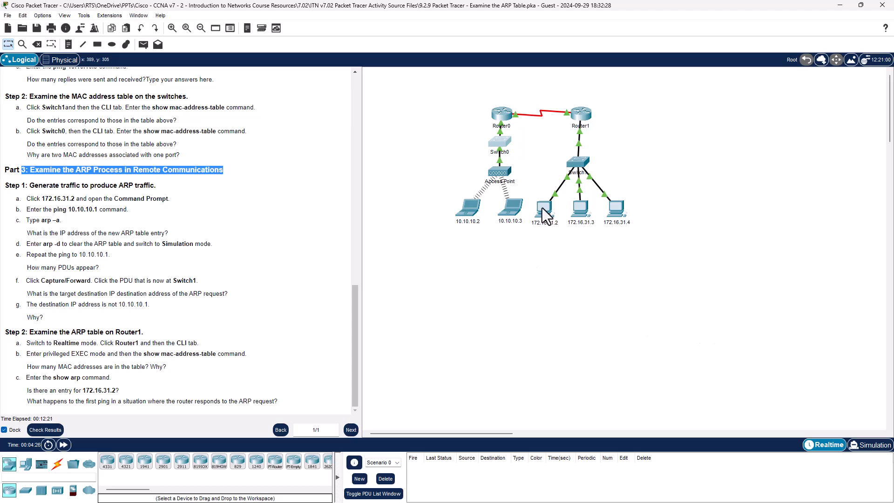
Step: Open the PC at 172.16.31.2 in the Logical workspace
left_click(544, 207)
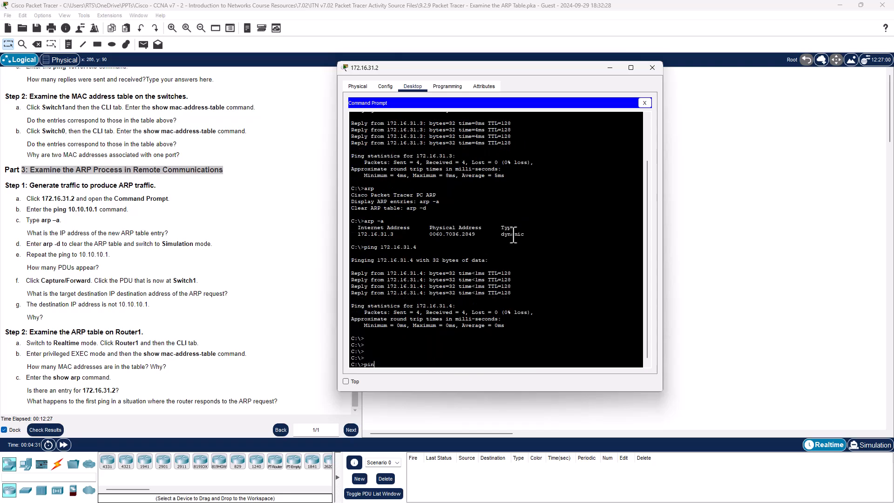
Step: Ping 10.10.10.1 and list the ARP table showing gateway 172.16.31.1
type("ping 10.10.10.")
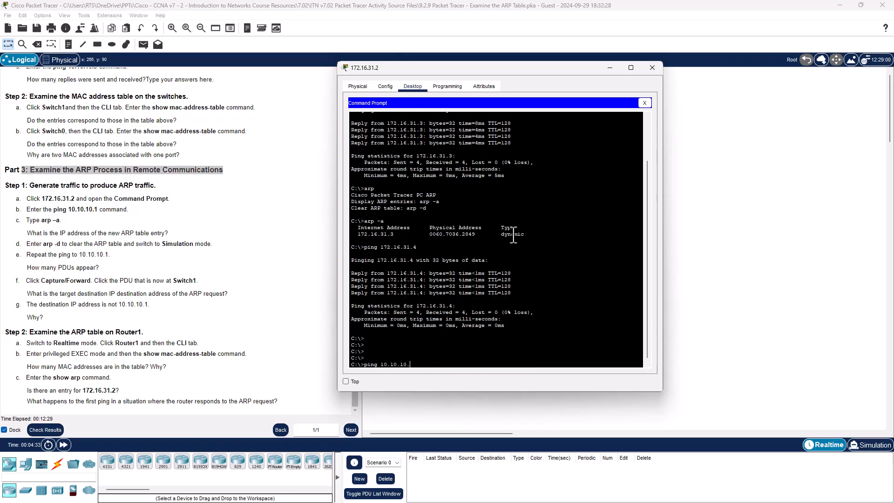
type("2")
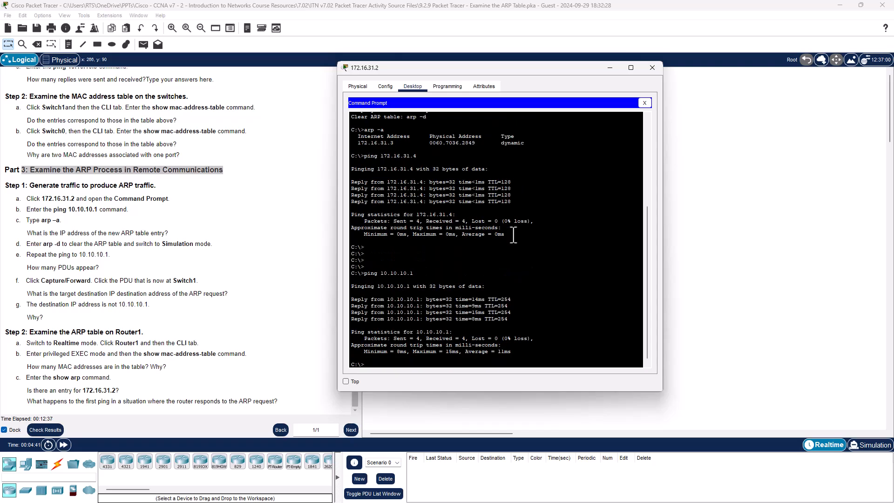
type("arp -a")
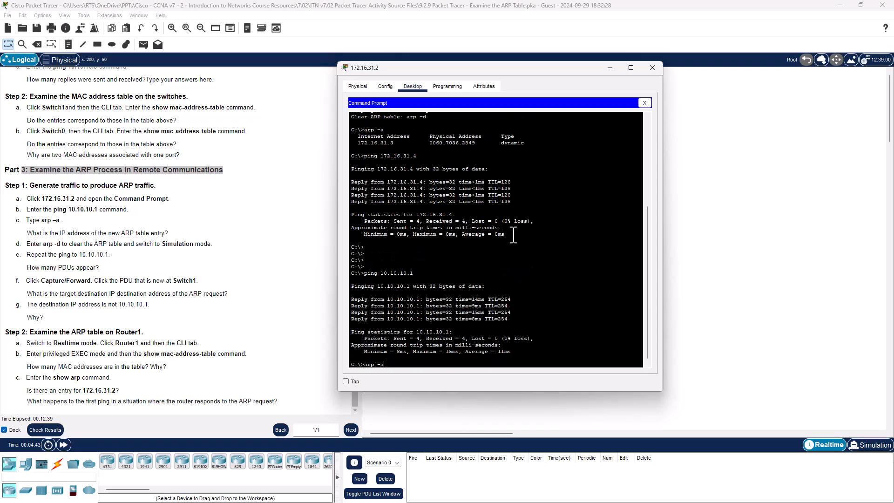
key("Return")
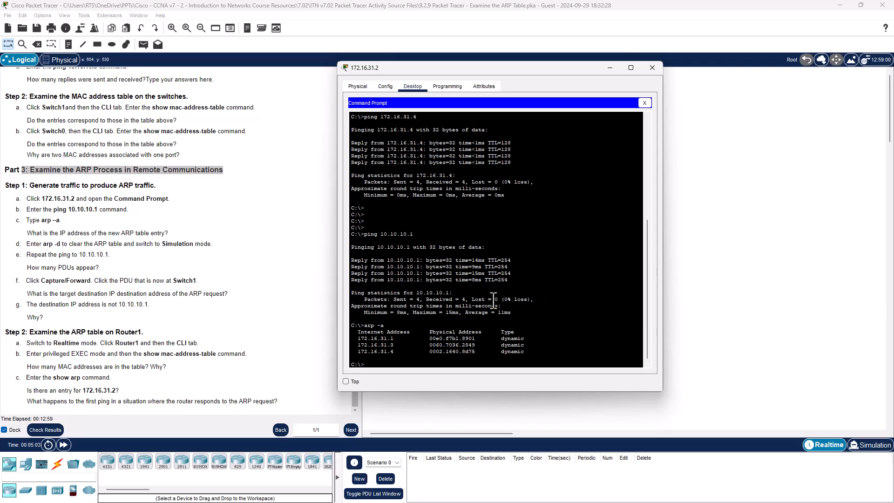
Step: Clear and recheck the ARP table, ping 10.10.10.1 again, then clear it once more
type("arp -")
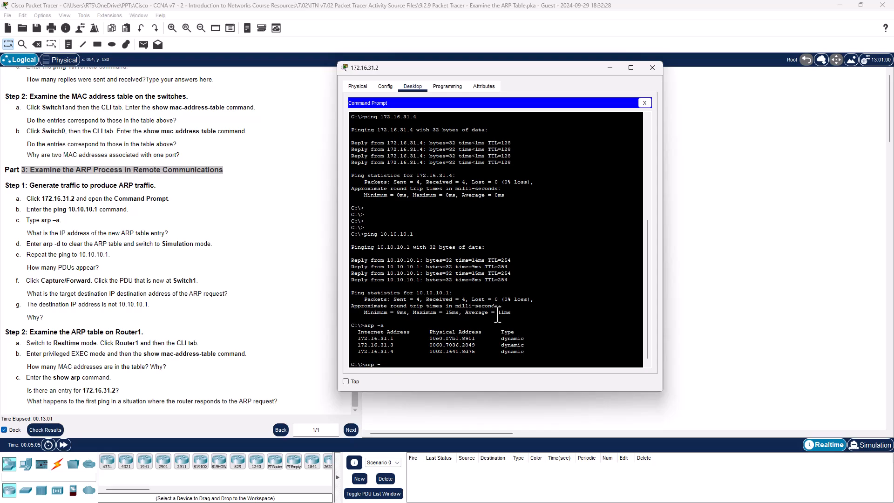
type("arp -d")
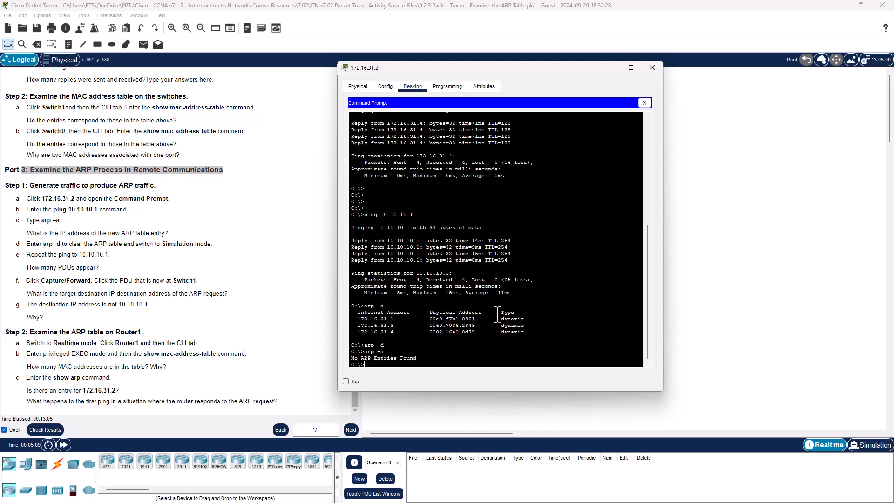
type("arp -a")
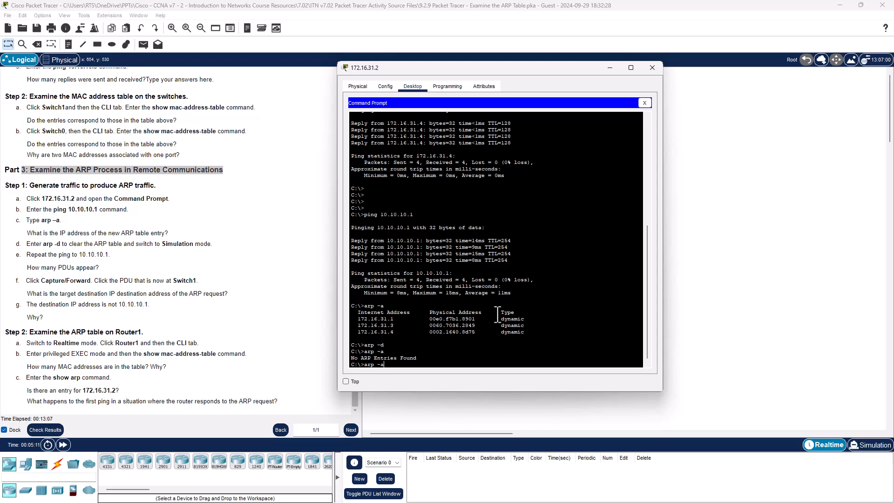
type("ping 10.10.10.1")
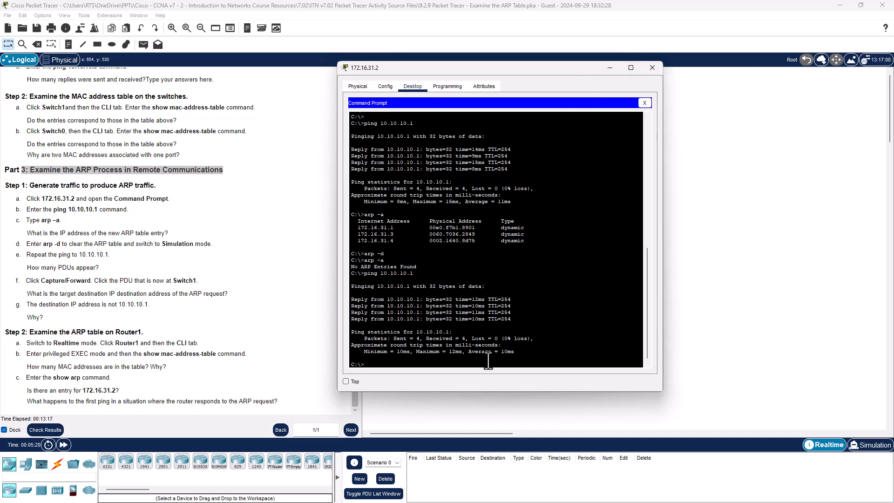
type("arp -d")
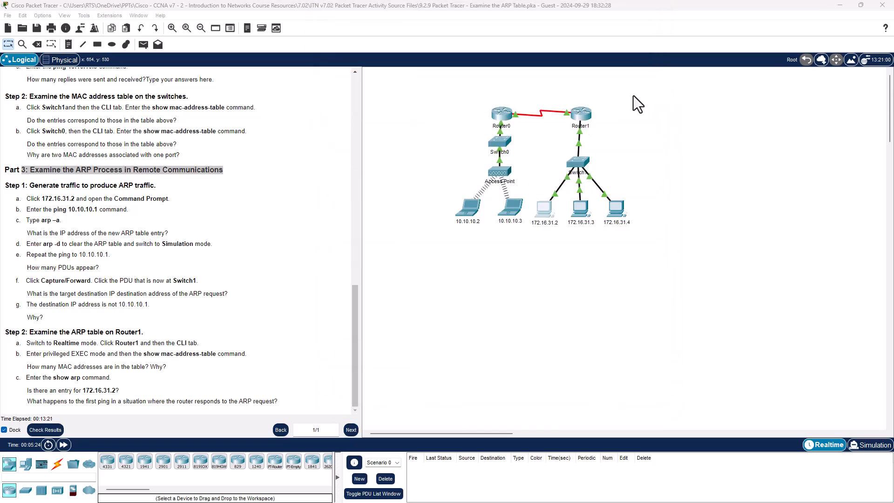
Step: Enter Simulation mode, close the PC, and step the ping through Switch1 to Router1
left_click(870, 445)
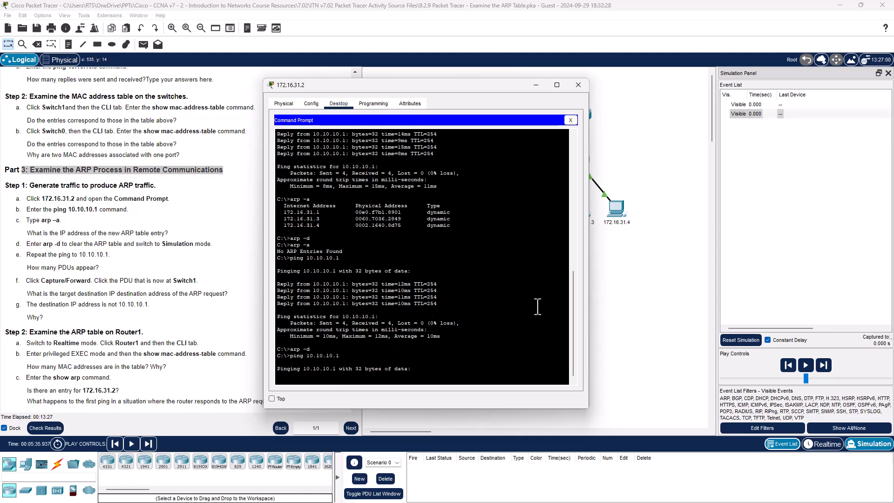
left_click(577, 85)
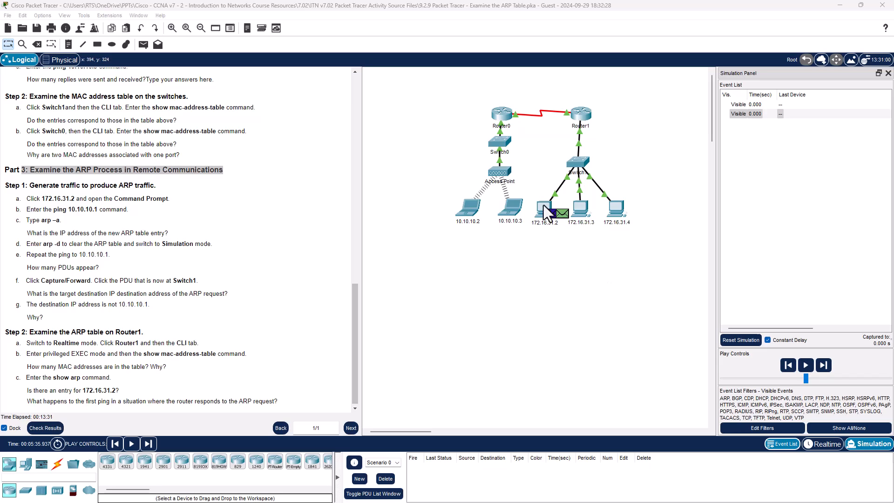
left_click(823, 365)
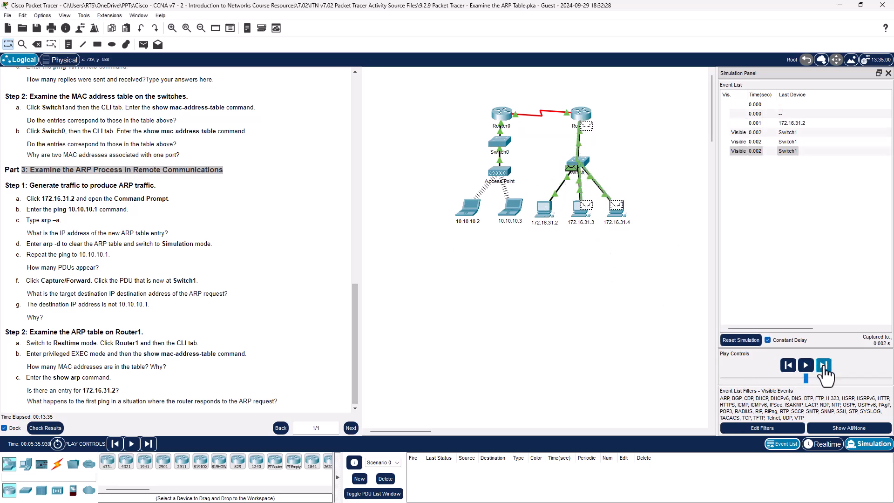
left_click(824, 365)
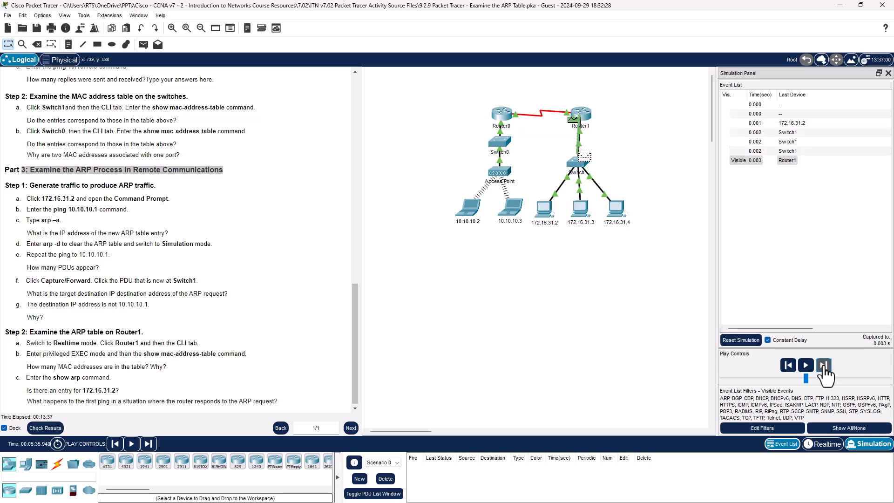
left_click(823, 365)
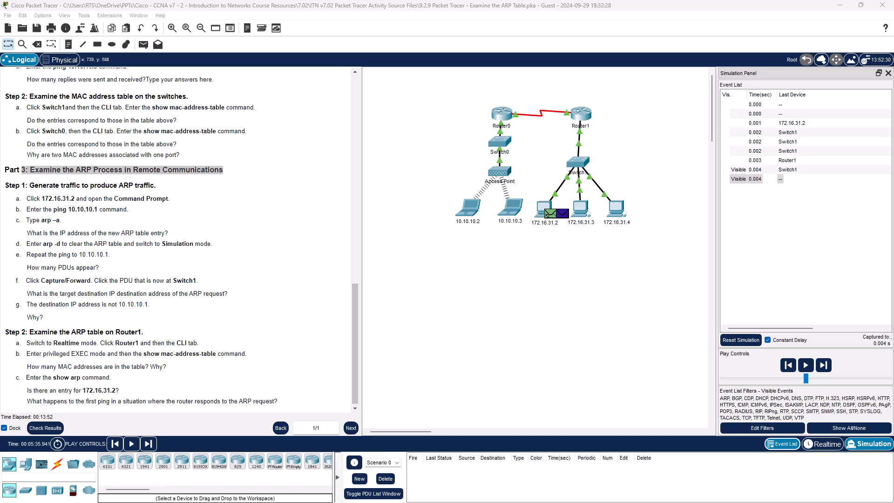
mouse_move(740, 252)
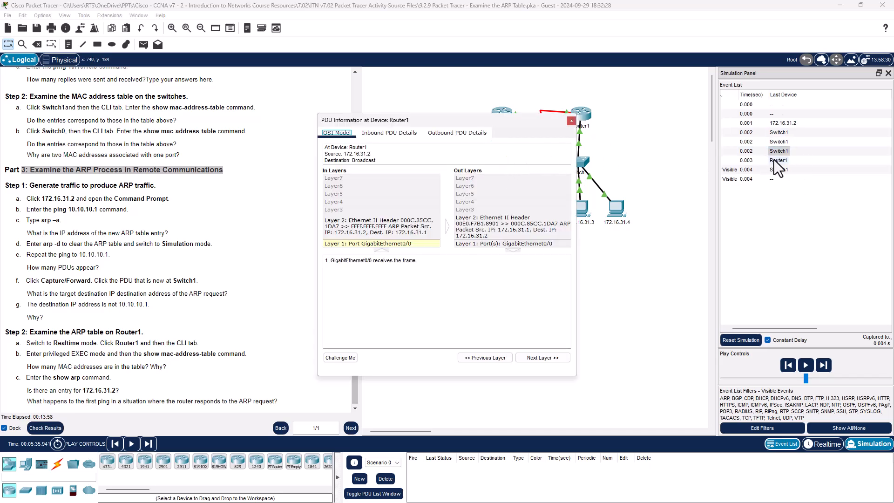
Step: Inspect the ARP request PDU from 172.16.31.2 received at Router1
left_click(778, 160)
type("not ")
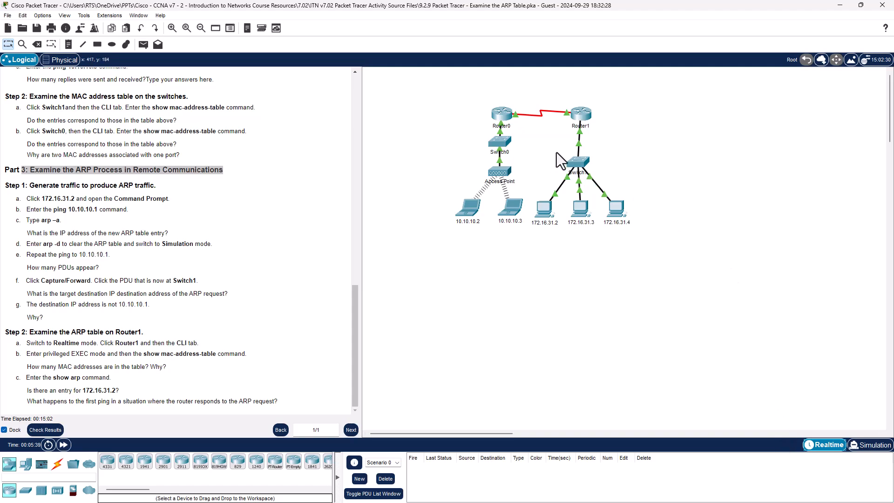
Step: Enable Router1's CLI and run show mac-address-table, which comes back empty
left_click(579, 114)
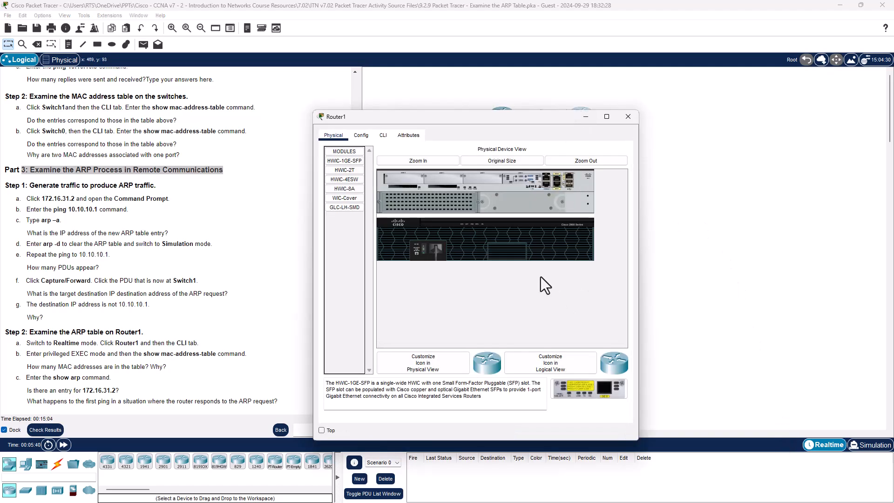
left_click(383, 135)
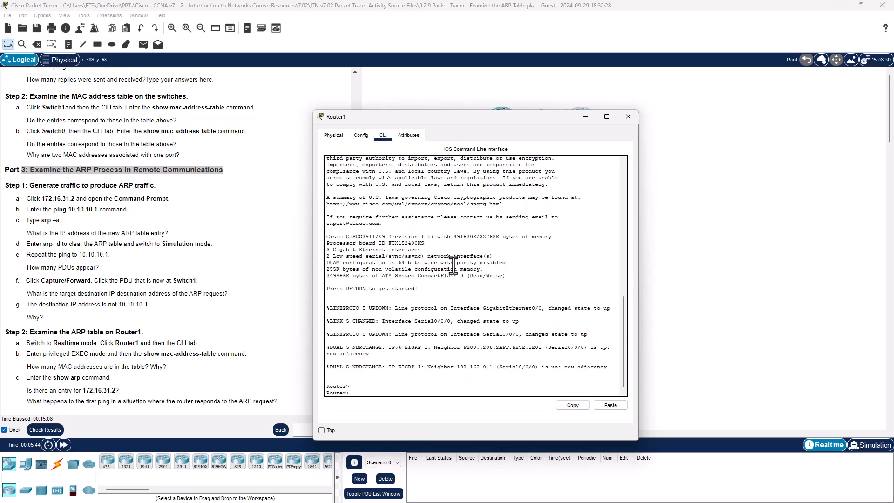
type("en")
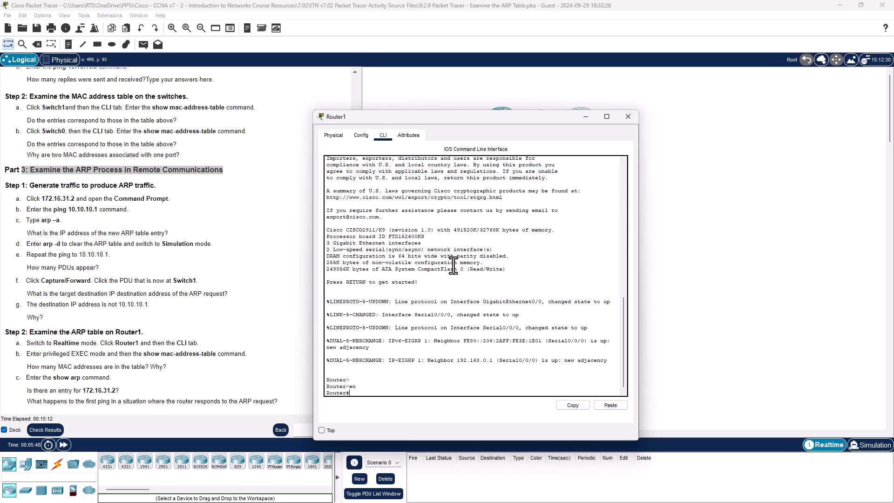
type("show mac-address-table")
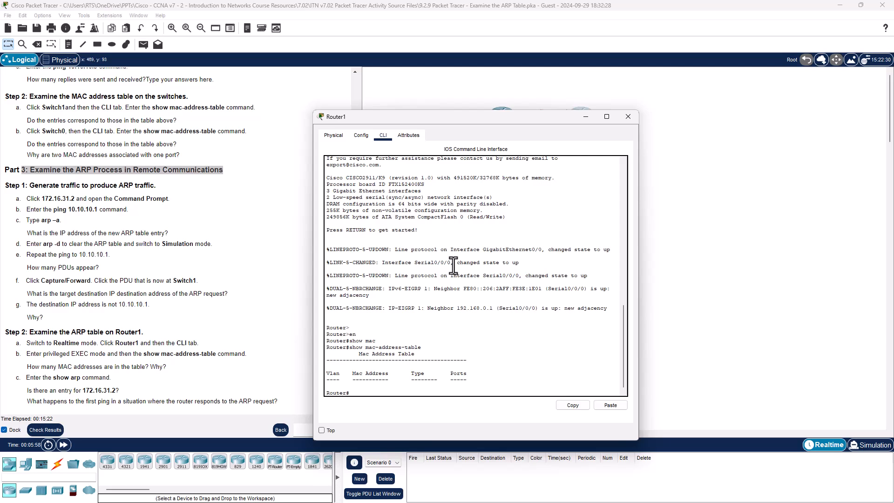
type("show arp")
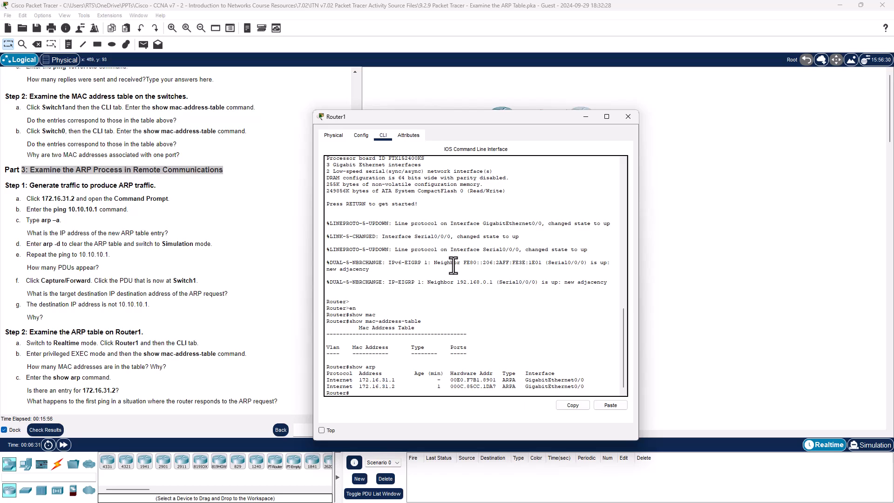
Step: Close Router1 after its ARP table lists 172.16.31.1 and 172.16.31.2
left_click(628, 117)
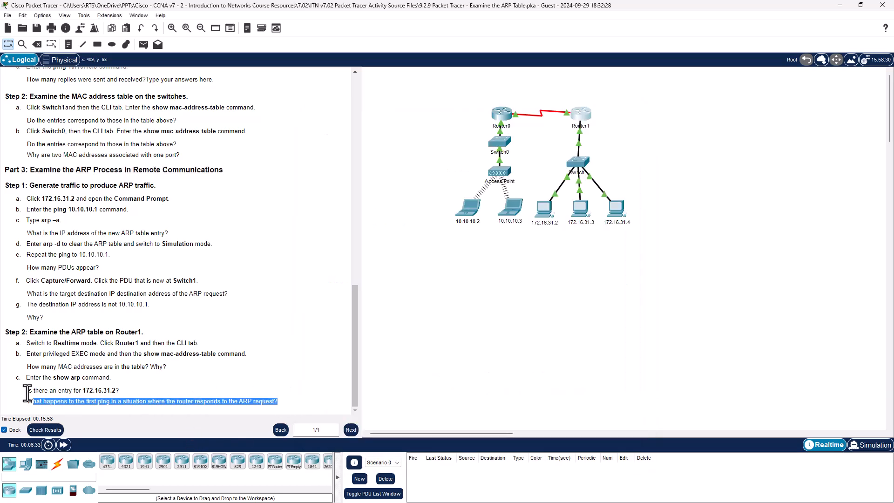